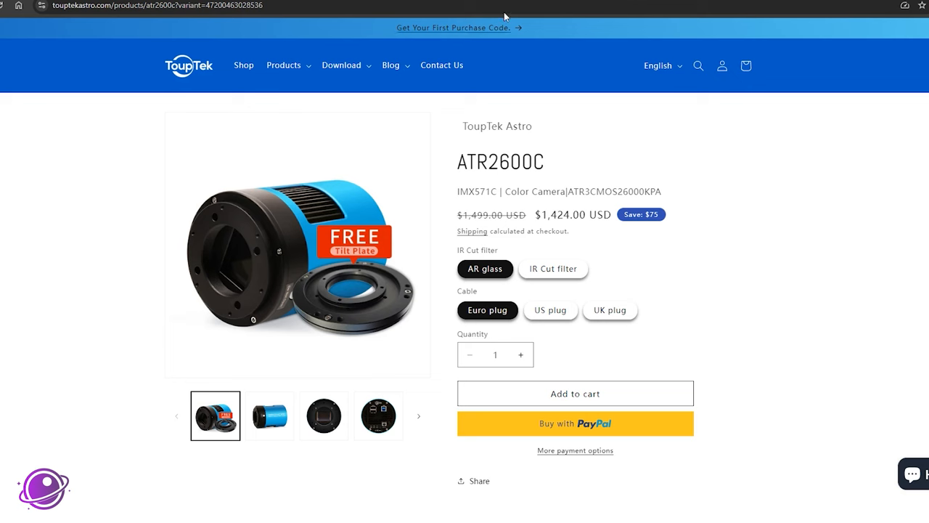
mouse_move(897, 171)
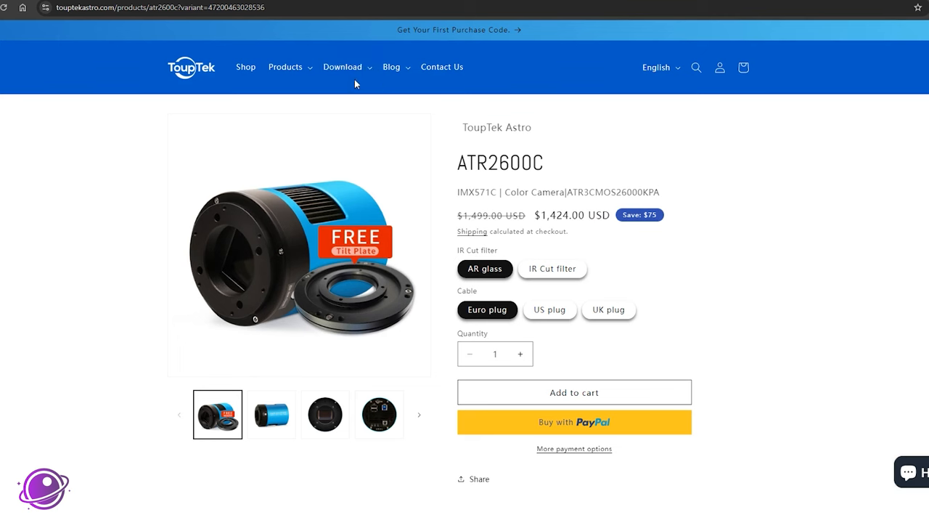
Download the ToupTek Astro Equipment Driver from the website's Windows software downloads.
left_click(342, 66)
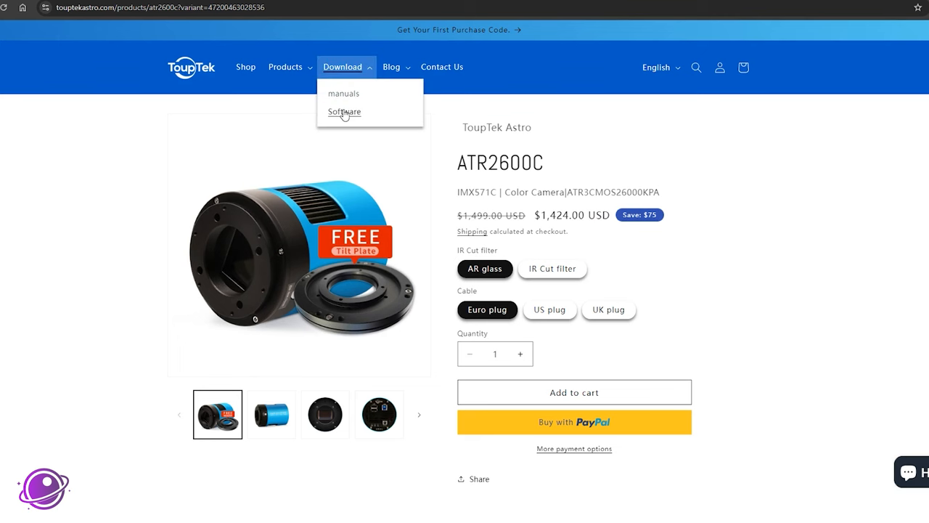
left_click(343, 111)
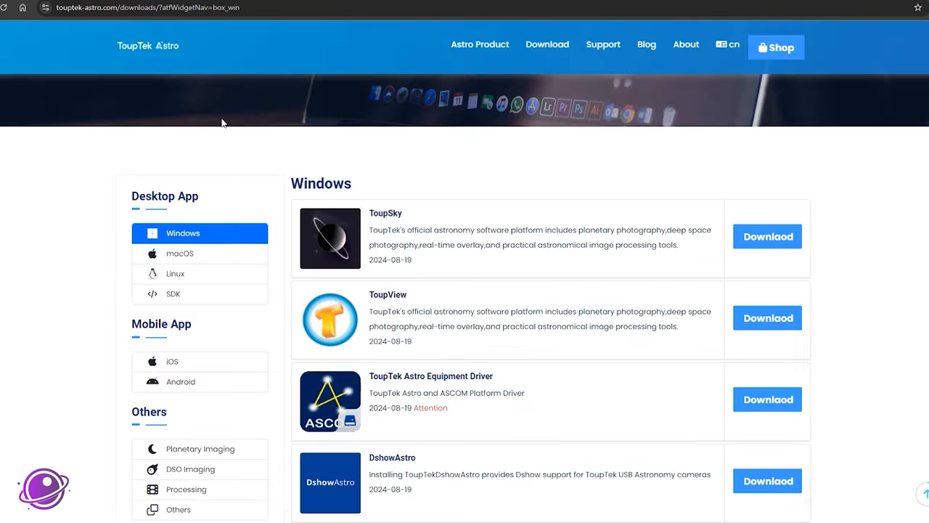
mouse_move(651, 258)
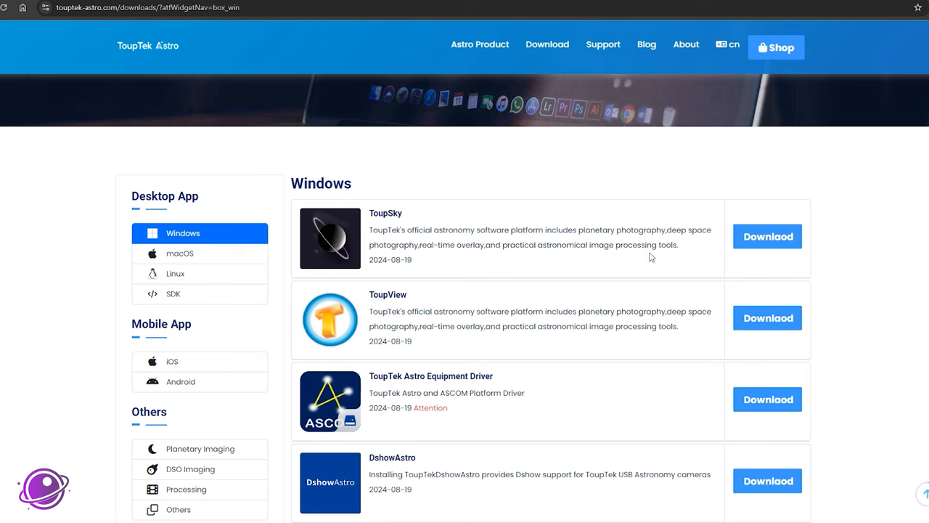
scroll("down", 3)
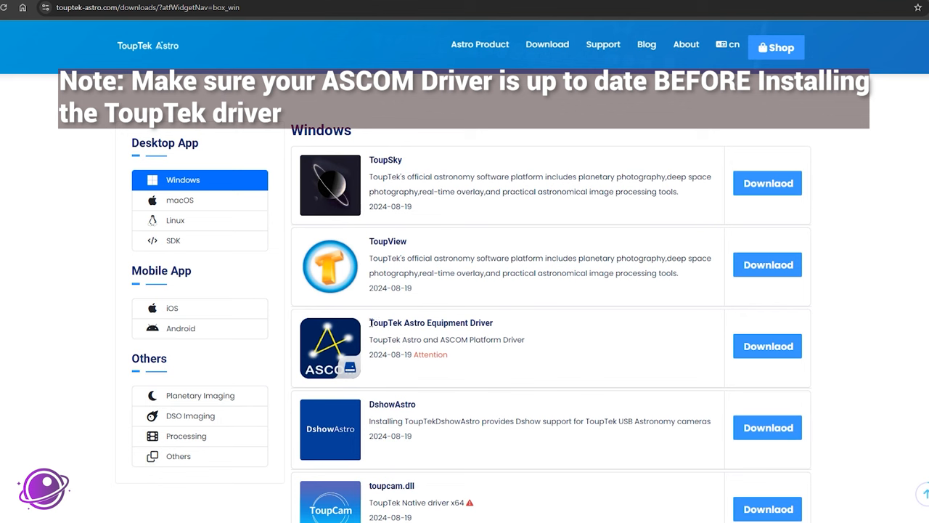
mouse_move(643, 352)
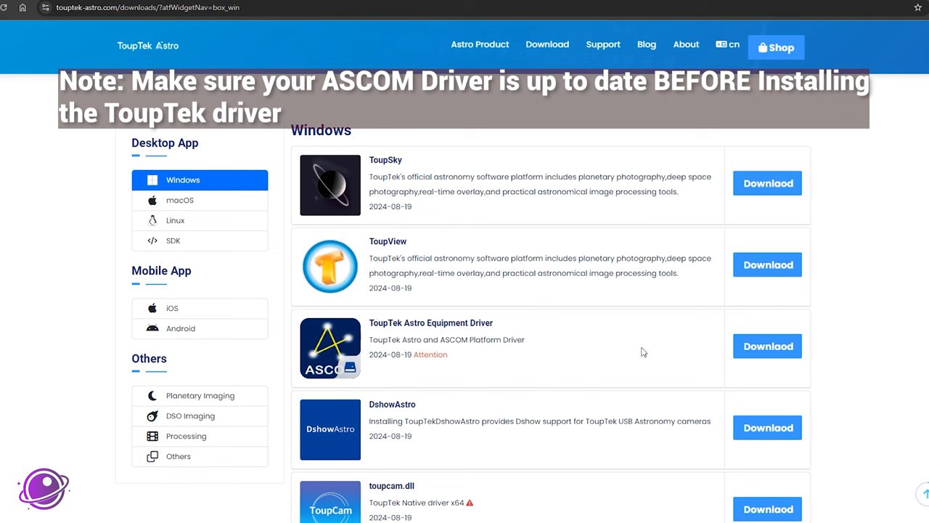
left_click(767, 346)
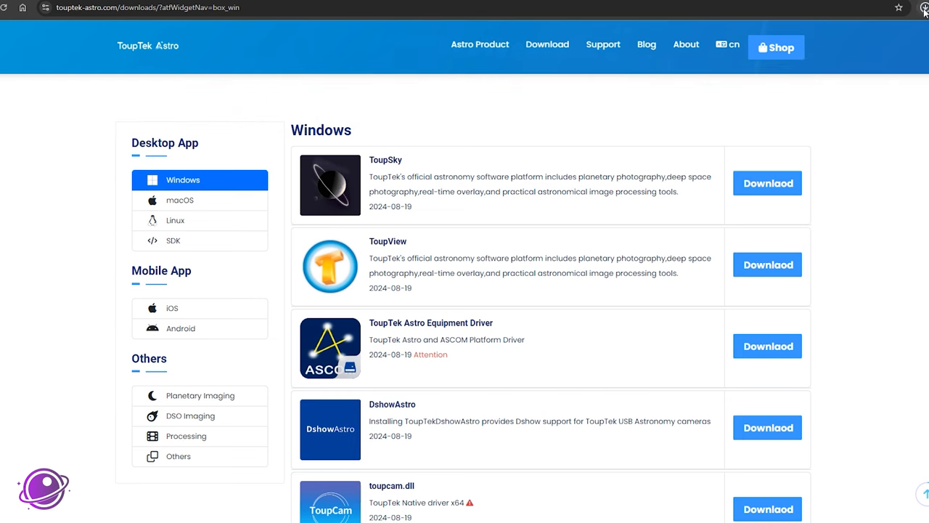
Run the ASCOM ToupTek driver installer through to Finish.
left_click(924, 8)
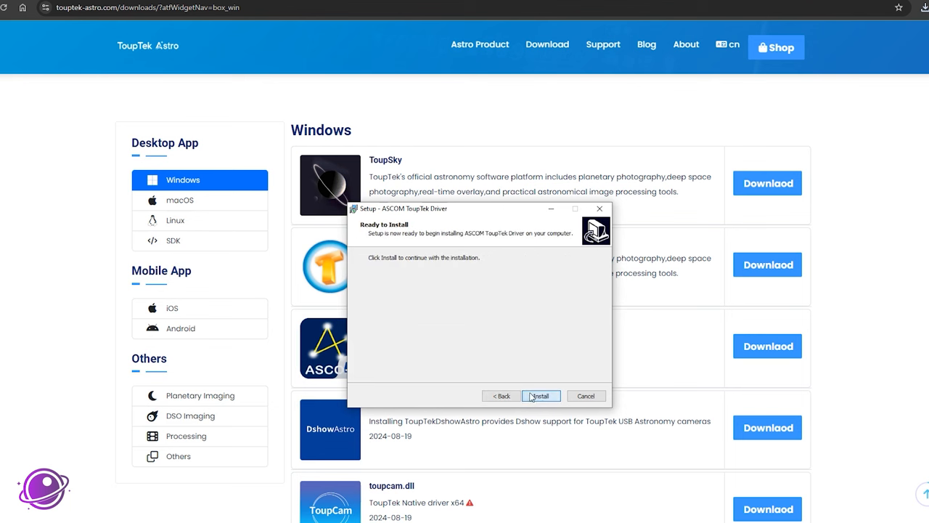
left_click(540, 396)
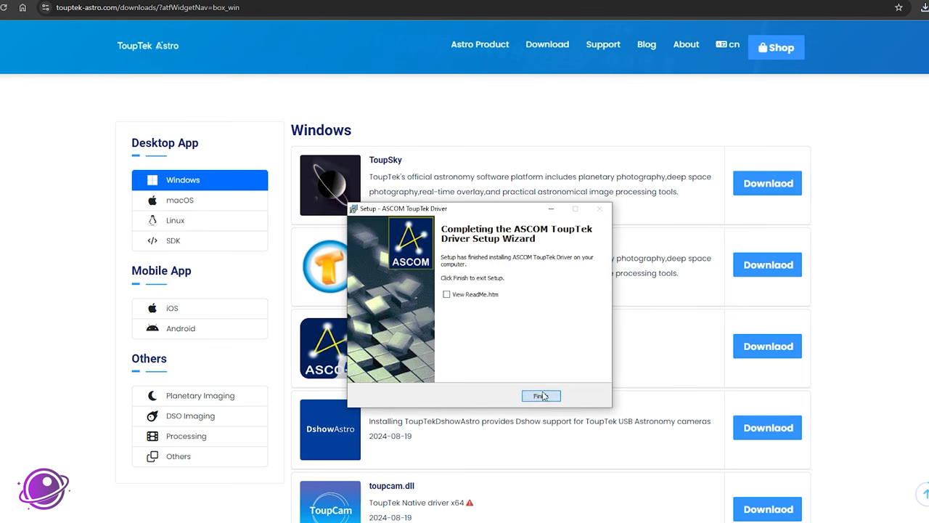
left_click(541, 395)
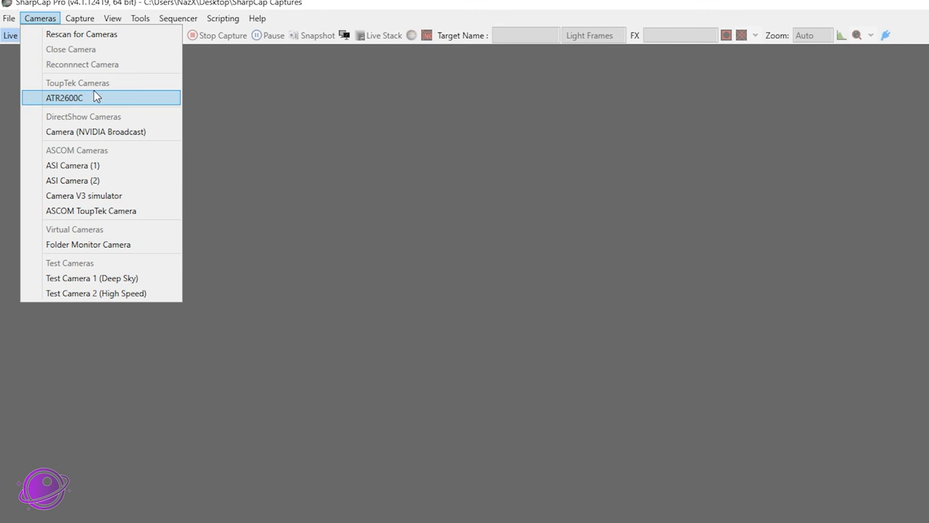
Select ATR2600C under ToupTek Cameras to connect it in SharpCap.
left_click(64, 97)
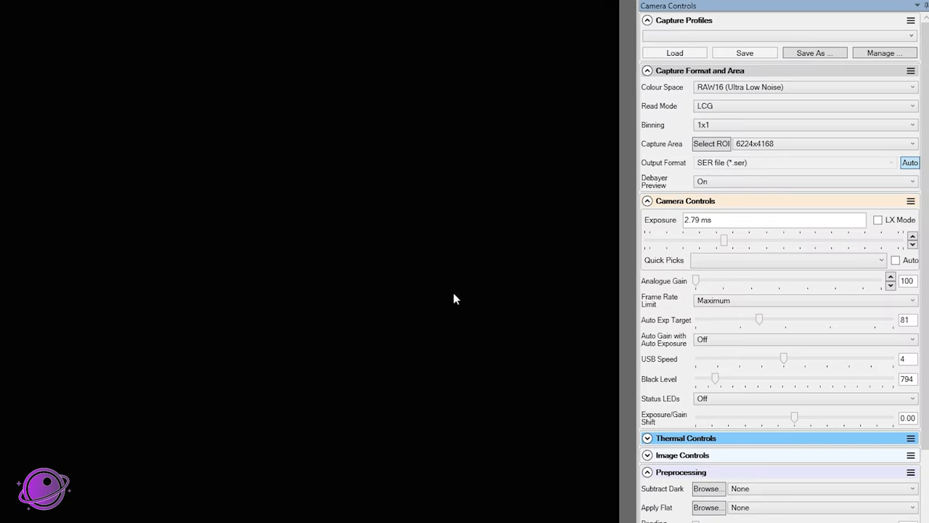
mouse_move(300, 302)
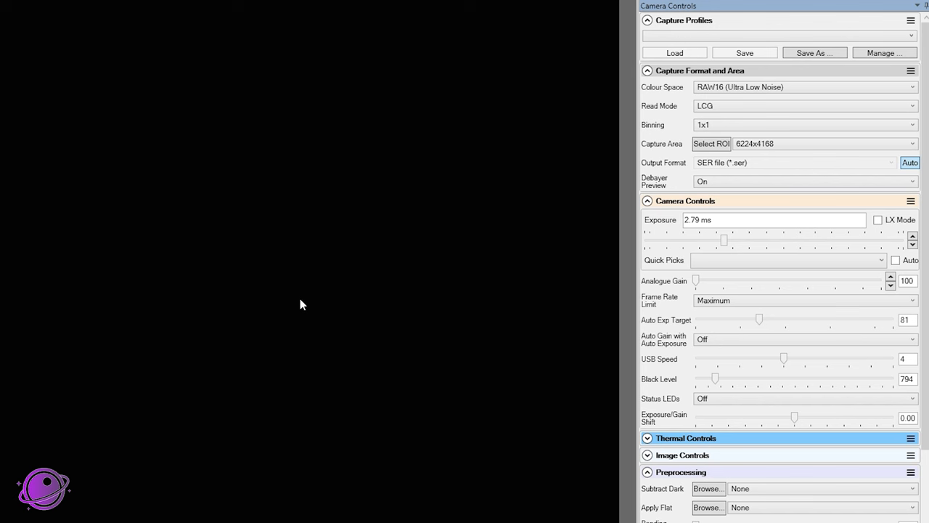
mouse_move(645, 107)
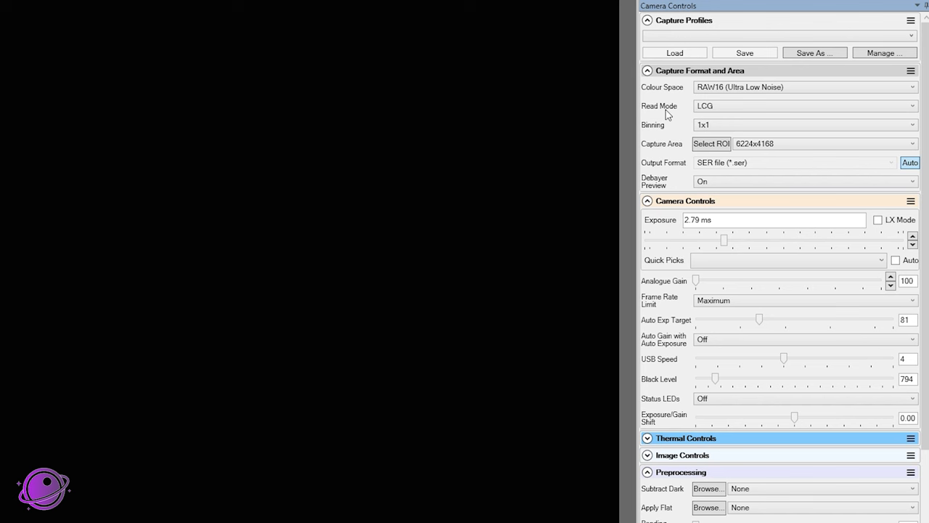
mouse_move(669, 132)
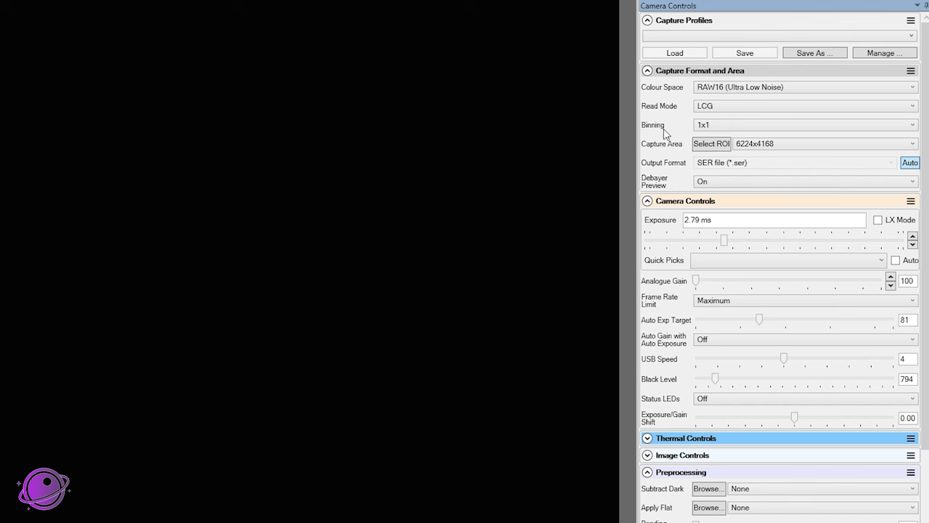
mouse_move(632, 110)
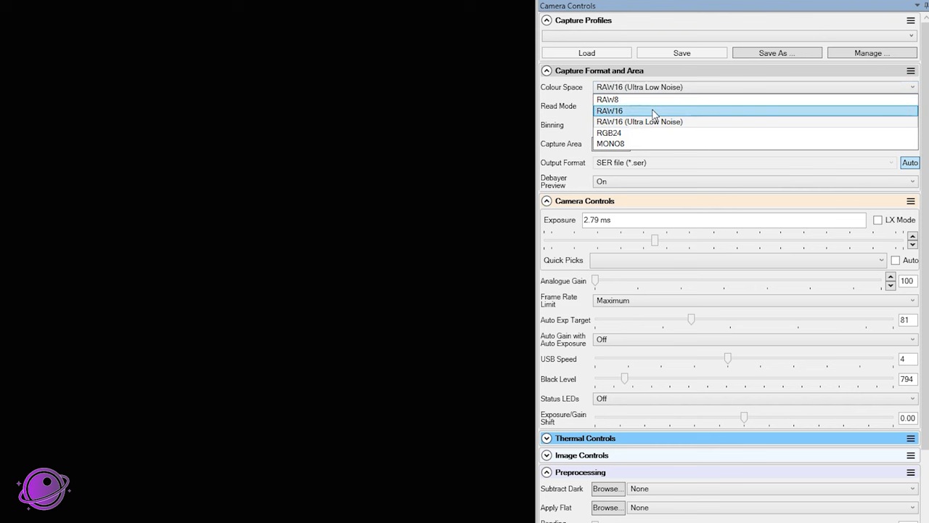
mouse_move(658, 125)
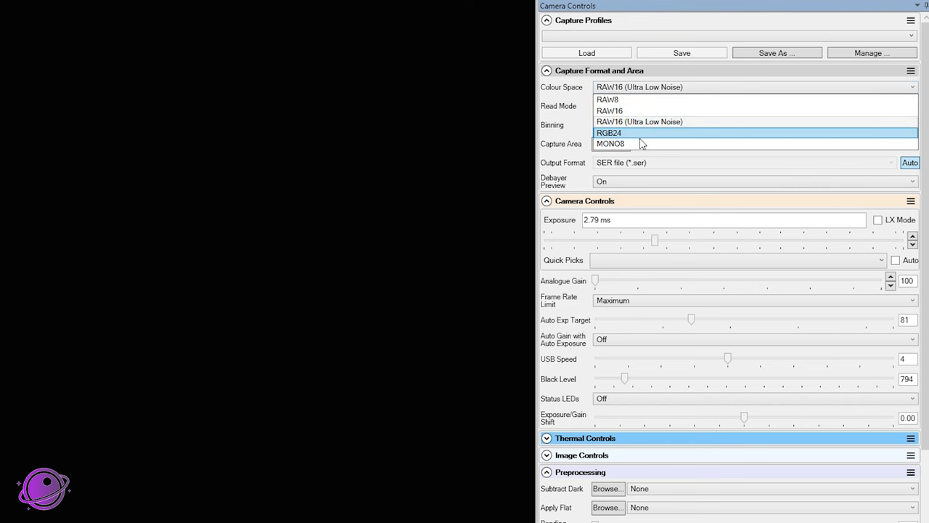
mouse_move(658, 143)
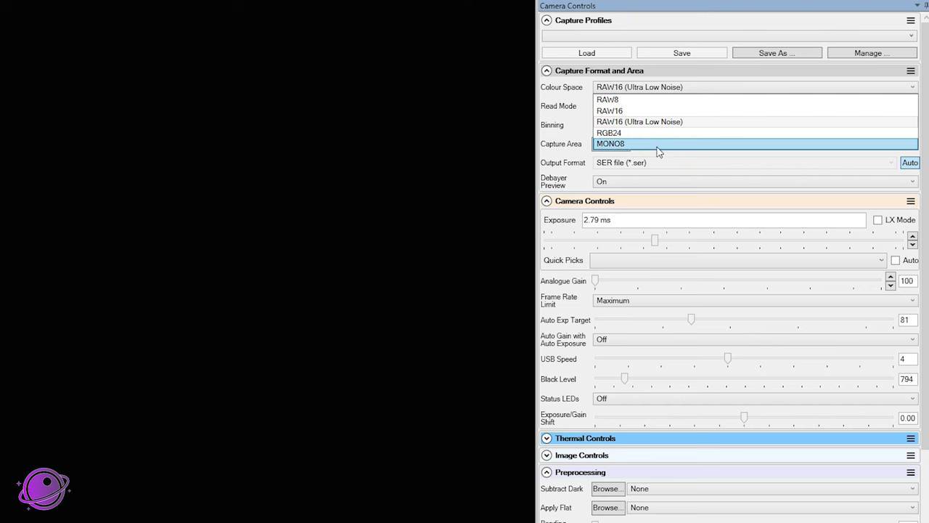
mouse_move(649, 105)
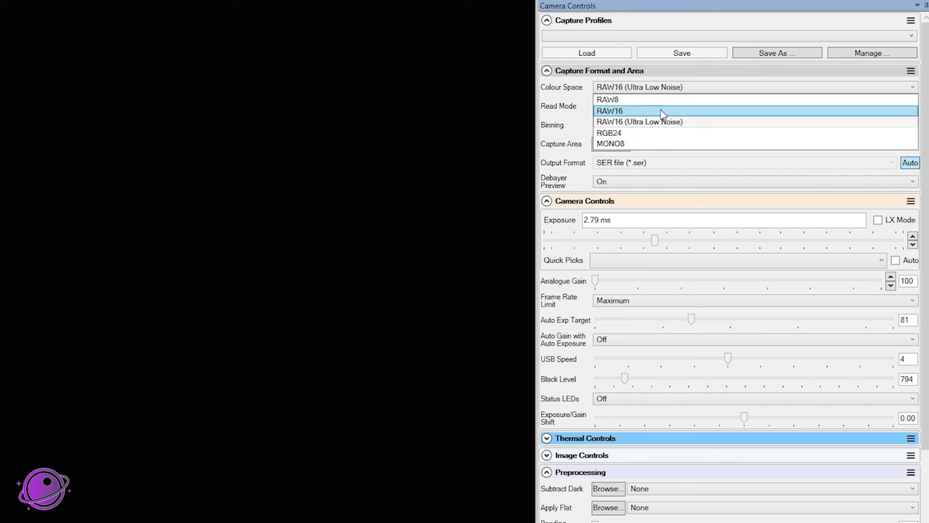
mouse_move(656, 127)
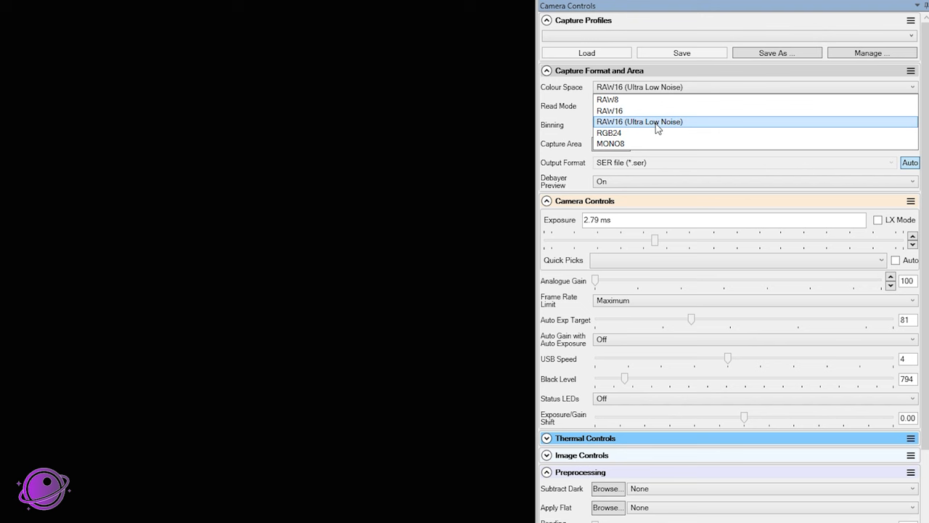
mouse_move(664, 127)
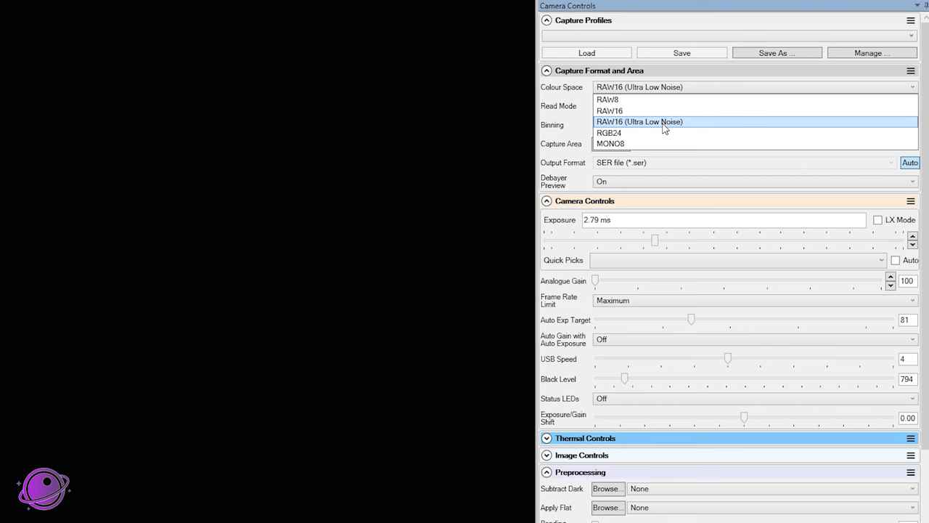
mouse_move(626, 131)
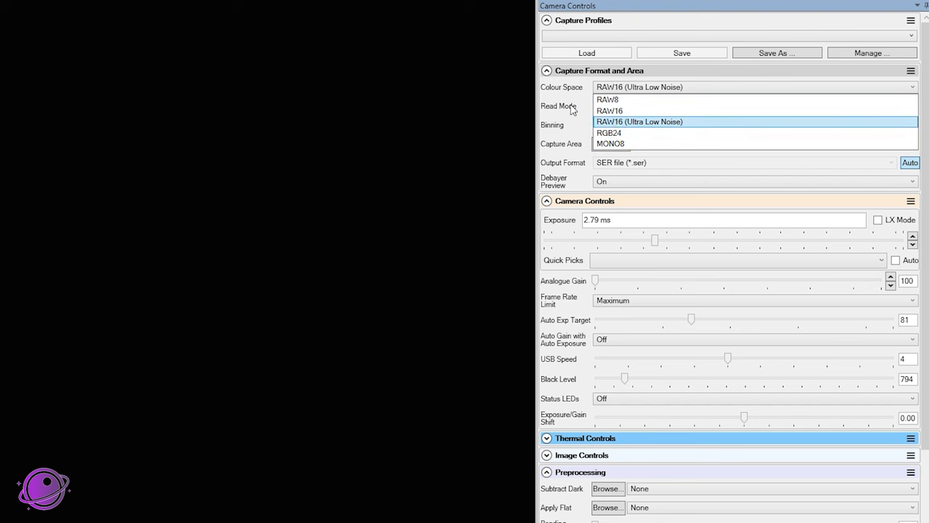
Change the ATR2600C colour space from RAW16 (Ultra Low Noise) to RGB24.
left_click(639, 121)
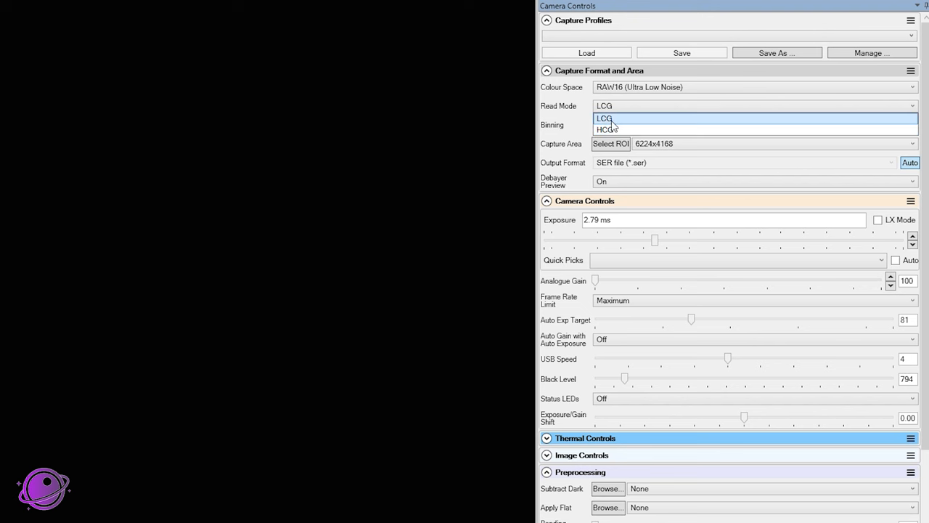
mouse_move(614, 130)
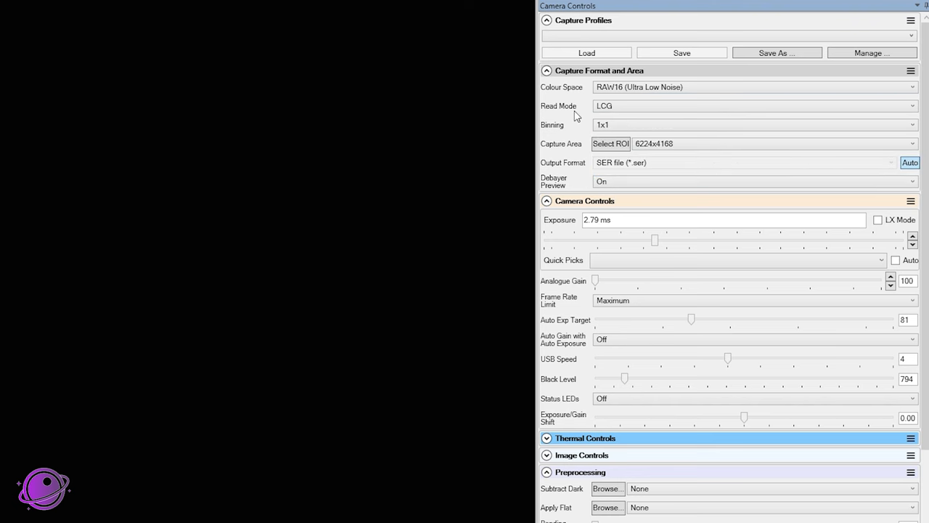
left_click(751, 124)
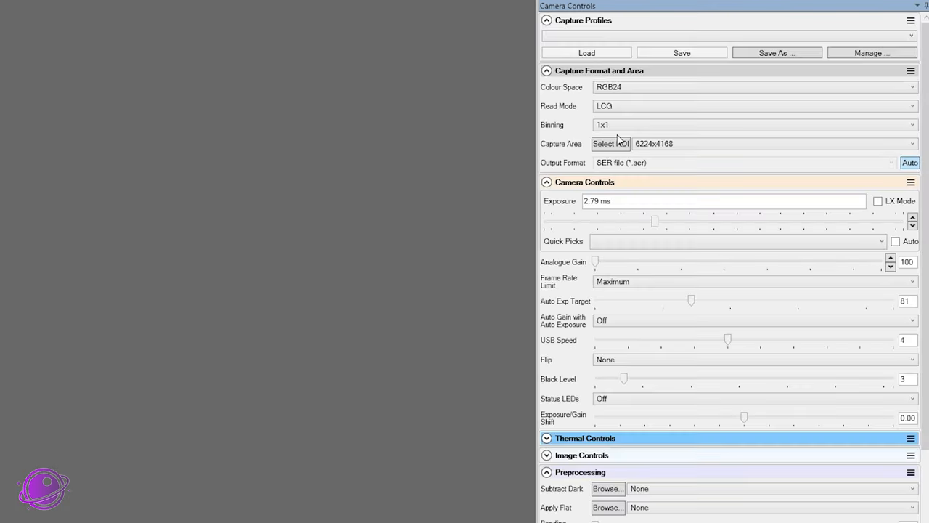
Set the colour space back to RAW16 (Ultra Low Noise).
left_click(755, 86)
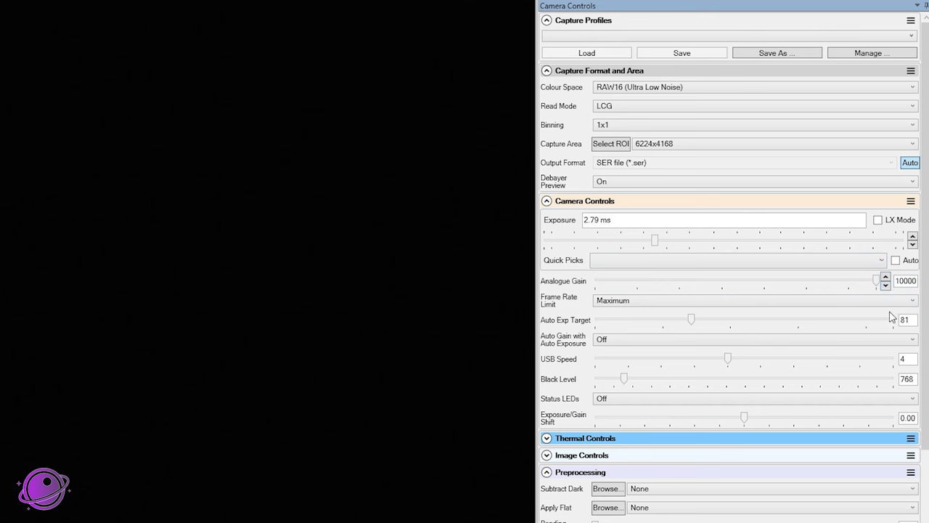
mouse_move(850, 287)
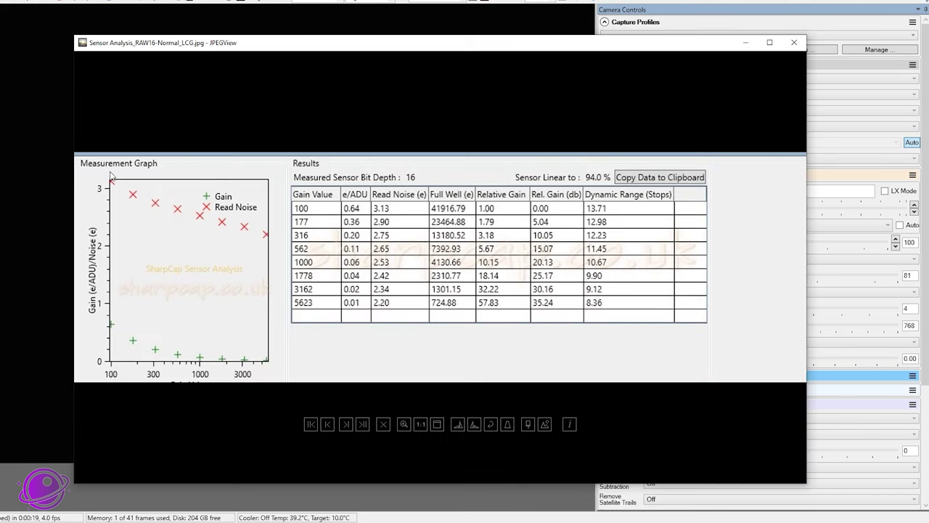
mouse_move(211, 216)
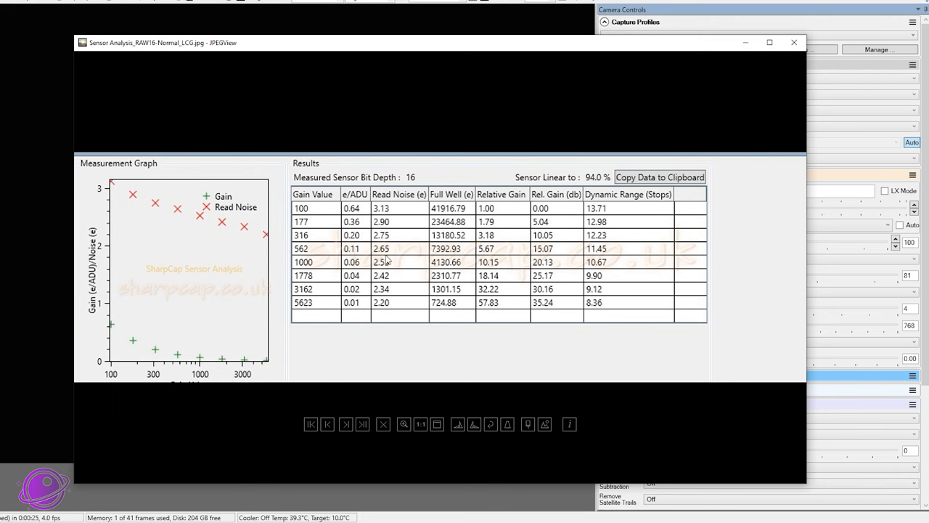
left_click_drag(163, 42, 139, 23)
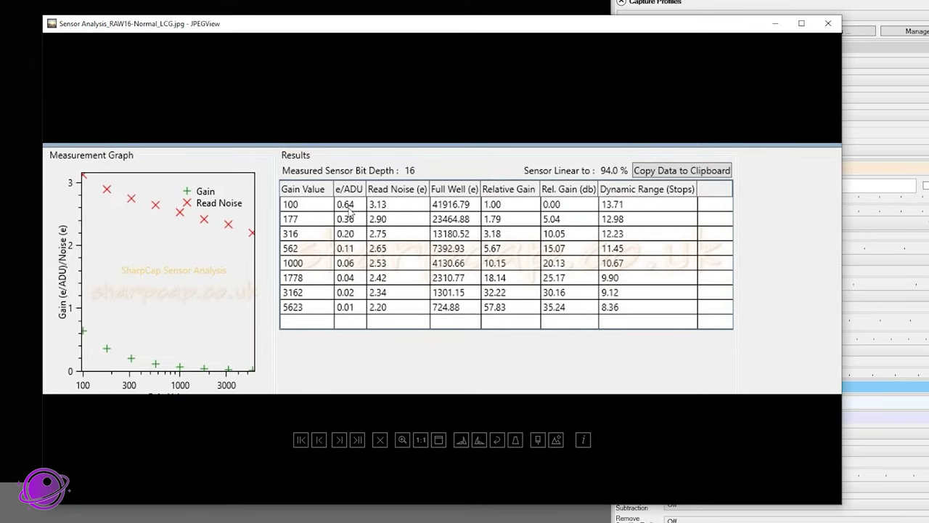
mouse_move(352, 207)
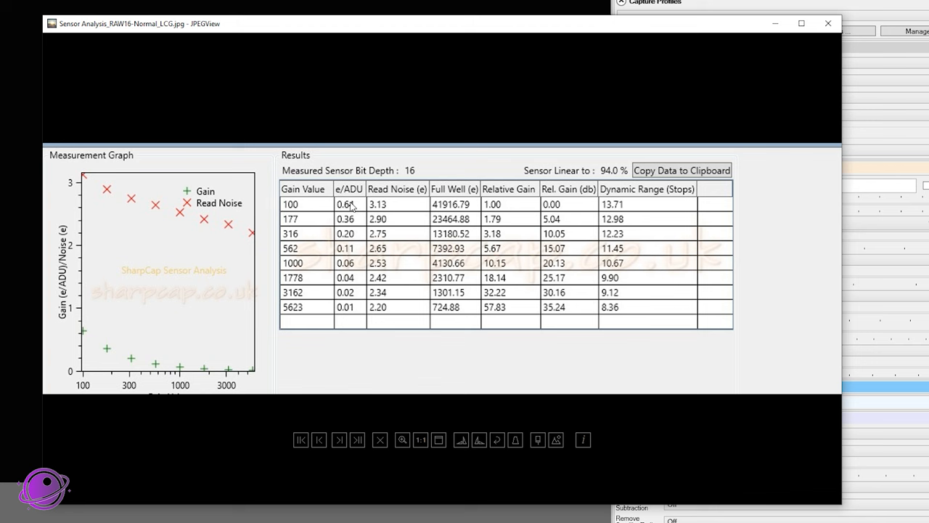
mouse_move(352, 190)
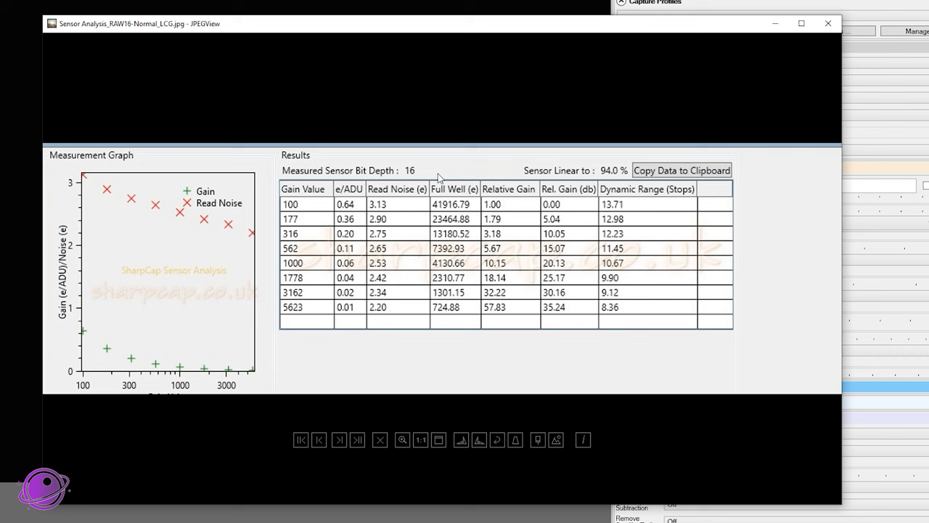
mouse_move(323, 210)
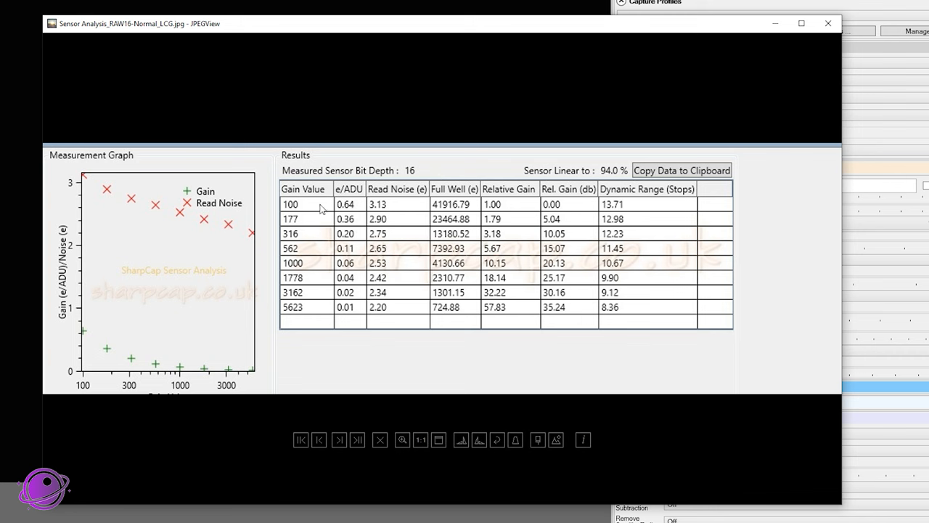
mouse_move(348, 205)
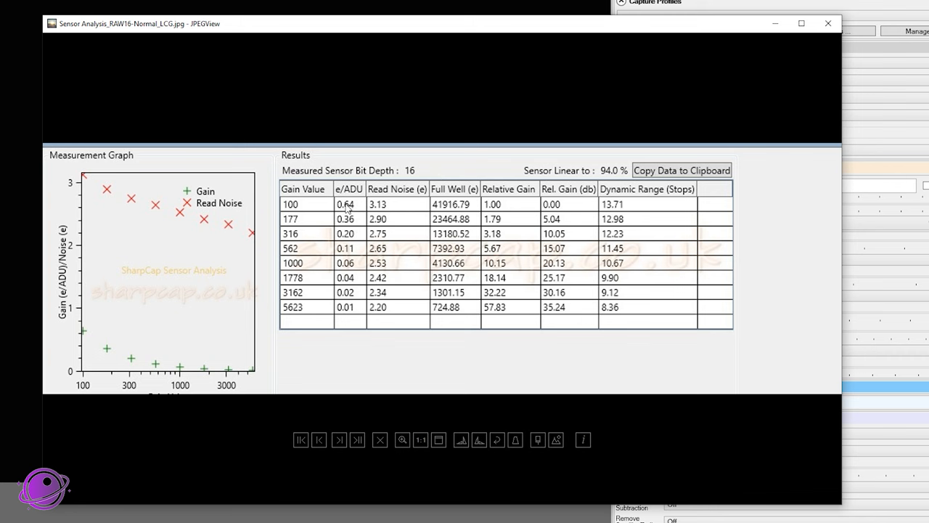
mouse_move(368, 195)
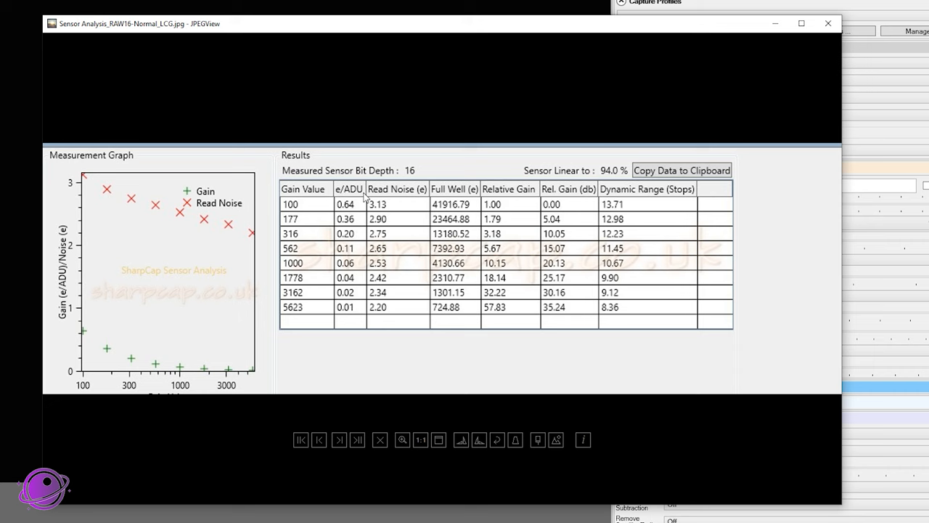
mouse_move(629, 39)
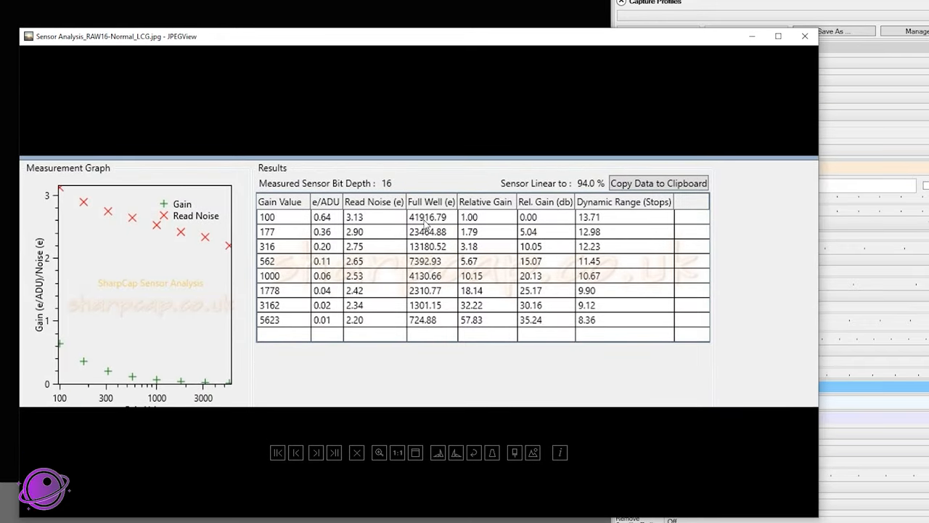
mouse_move(420, 226)
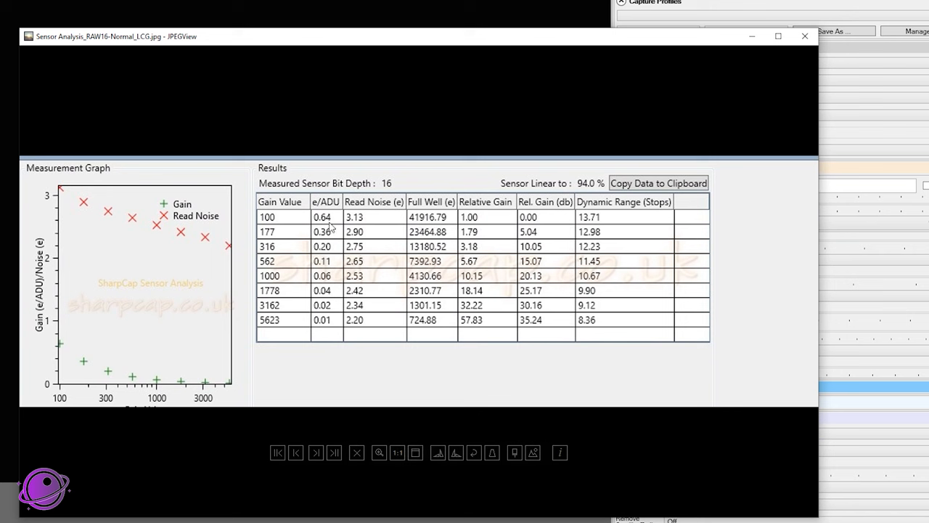
mouse_move(341, 254)
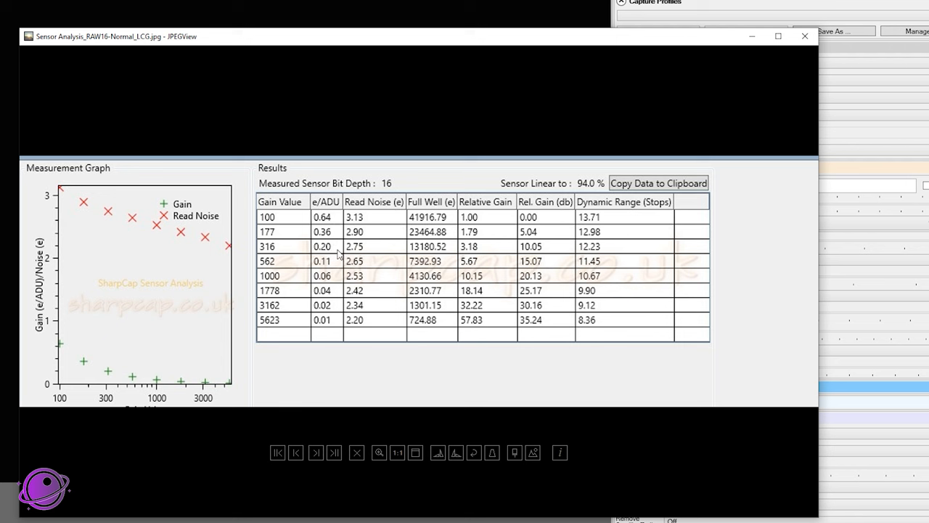
mouse_move(338, 238)
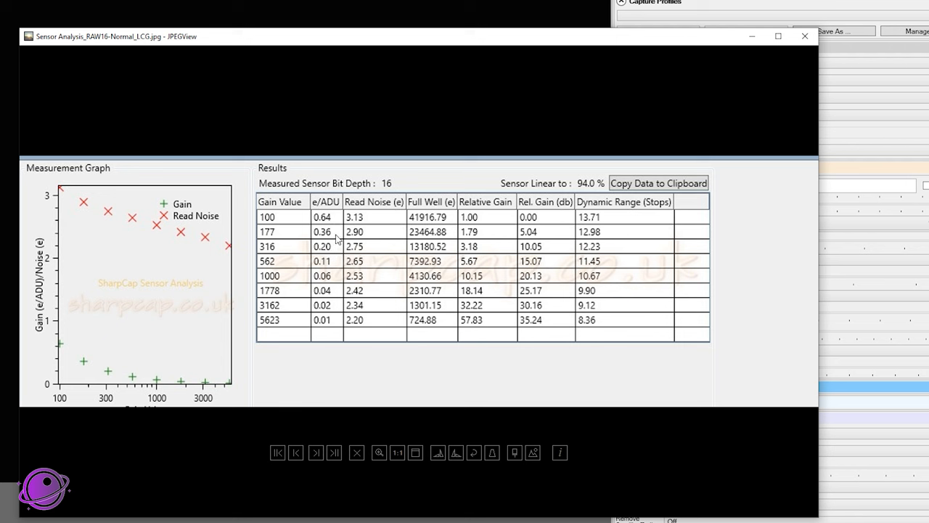
mouse_move(408, 239)
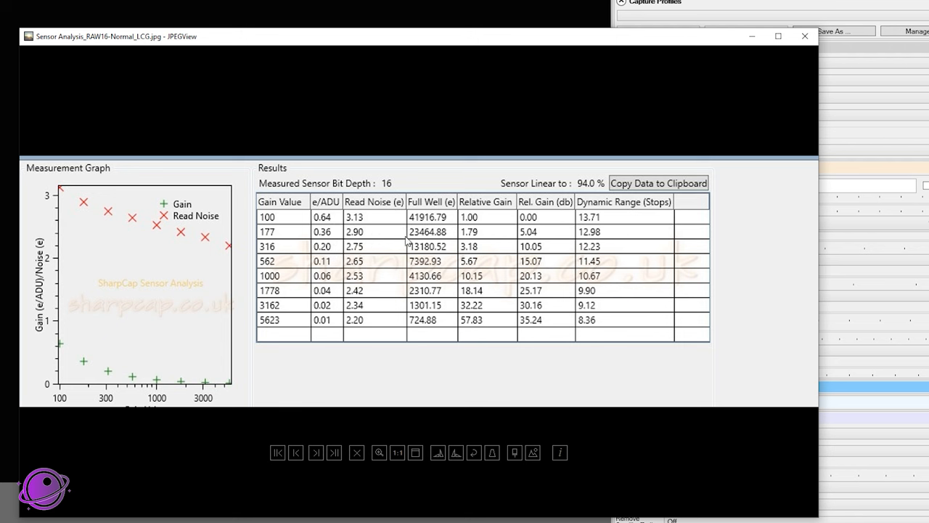
mouse_move(365, 234)
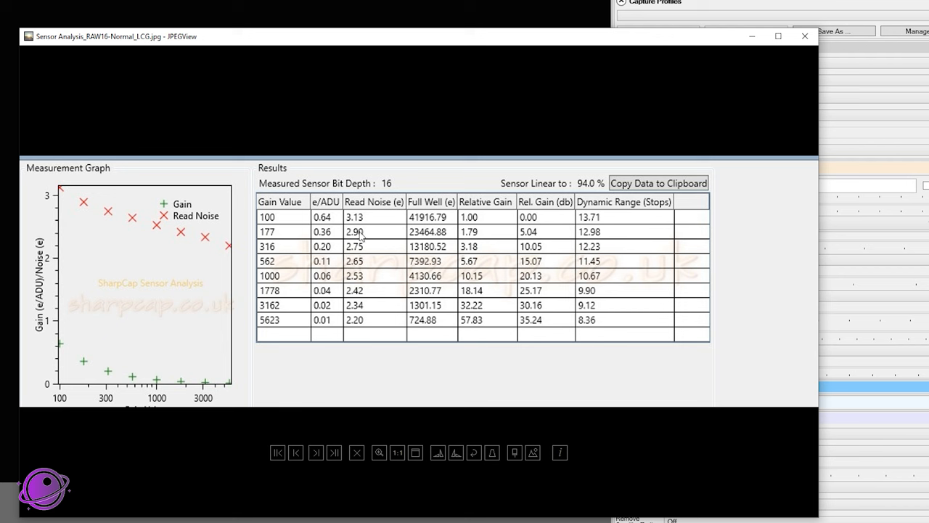
mouse_move(368, 241)
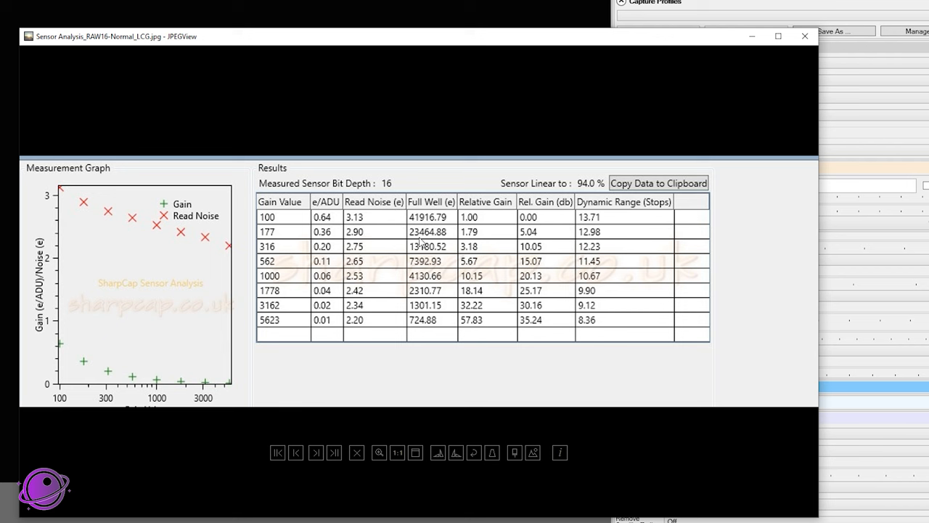
mouse_move(386, 241)
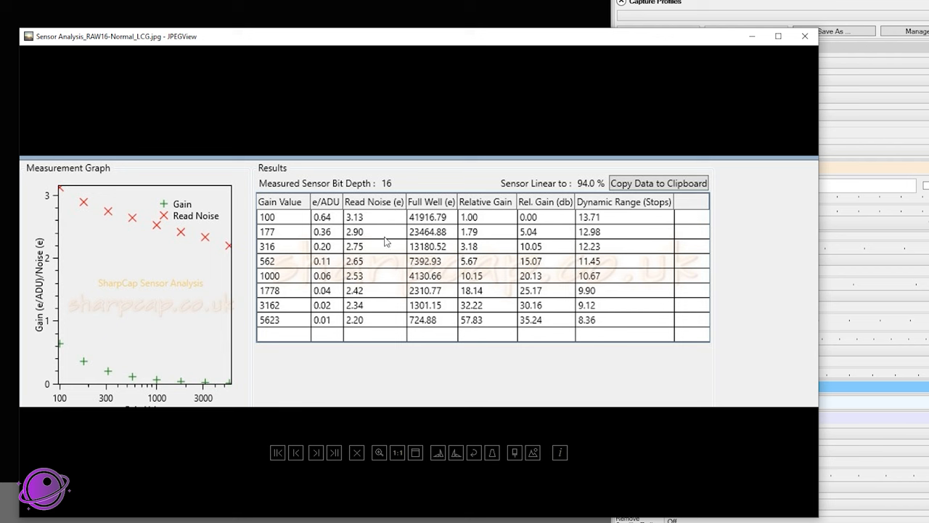
mouse_move(434, 231)
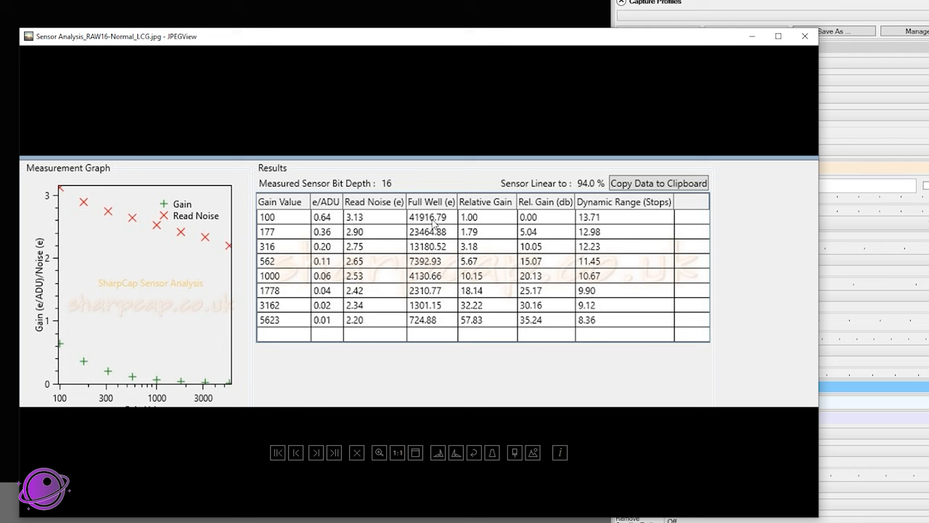
mouse_move(427, 240)
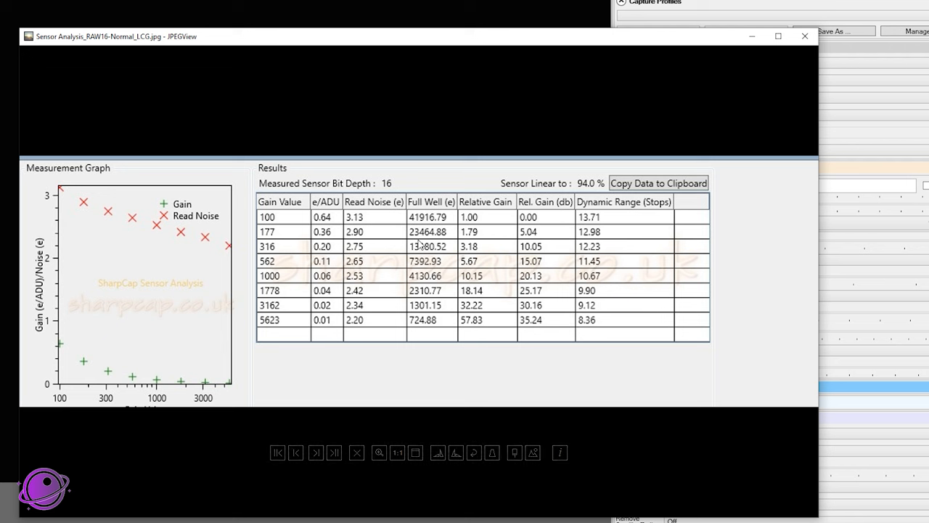
mouse_move(353, 333)
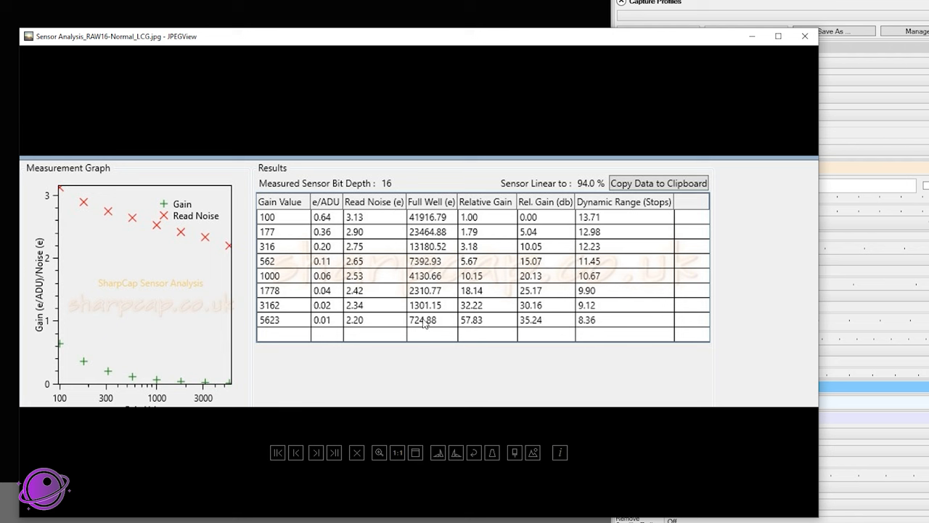
mouse_move(789, 95)
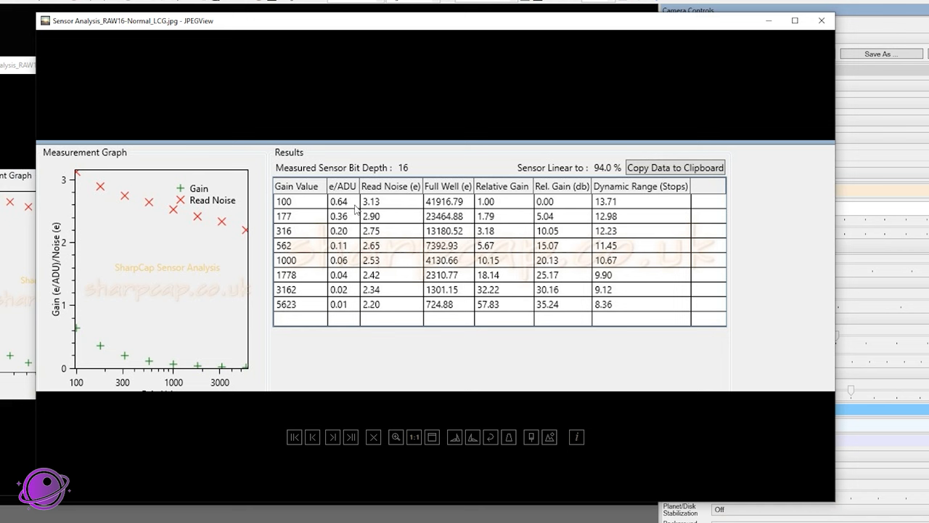
mouse_move(354, 210)
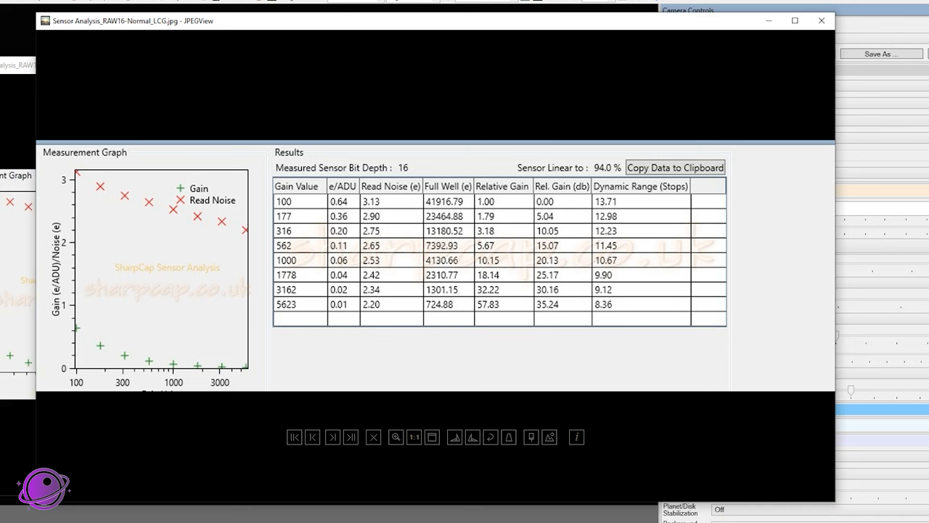
mouse_move(101, 290)
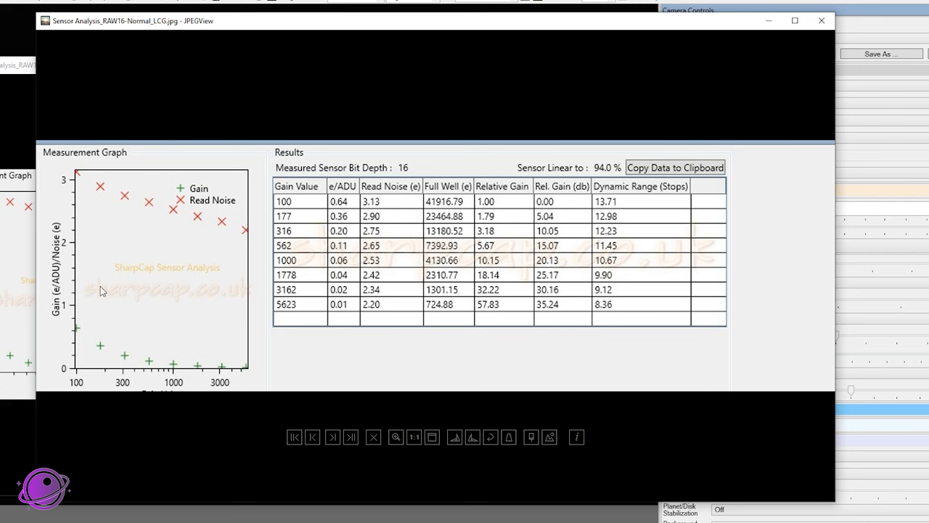
mouse_move(346, 211)
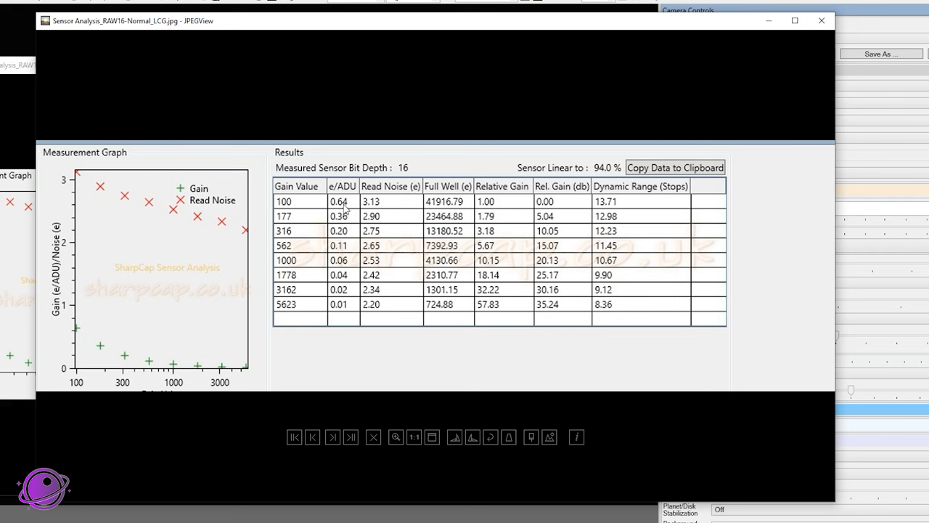
mouse_move(393, 222)
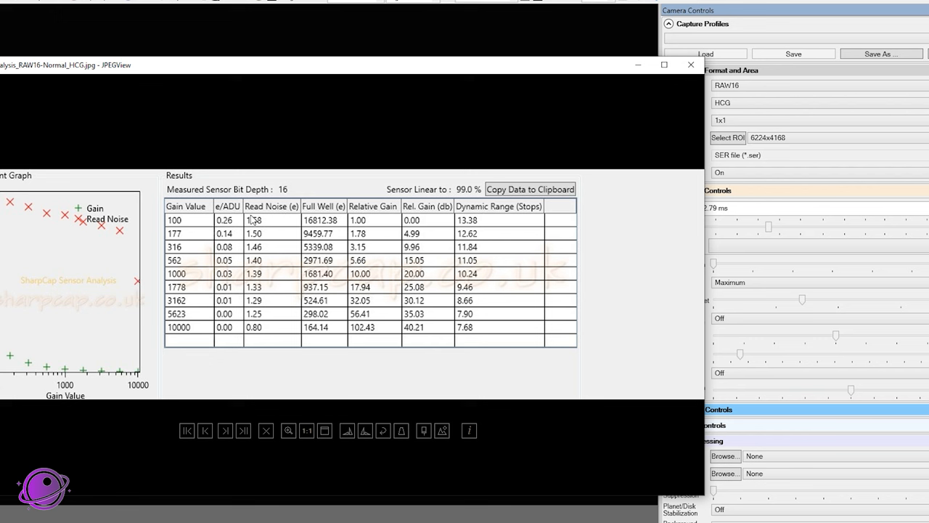
mouse_move(246, 233)
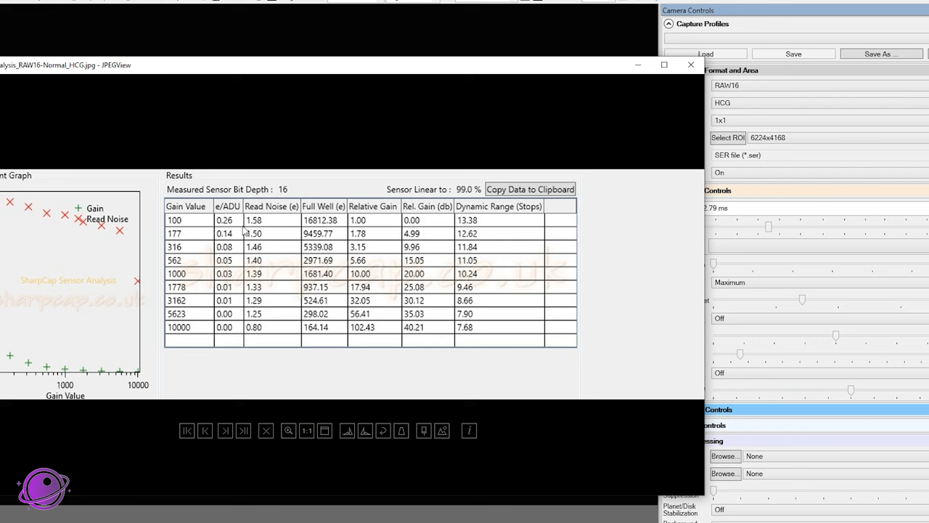
mouse_move(539, 354)
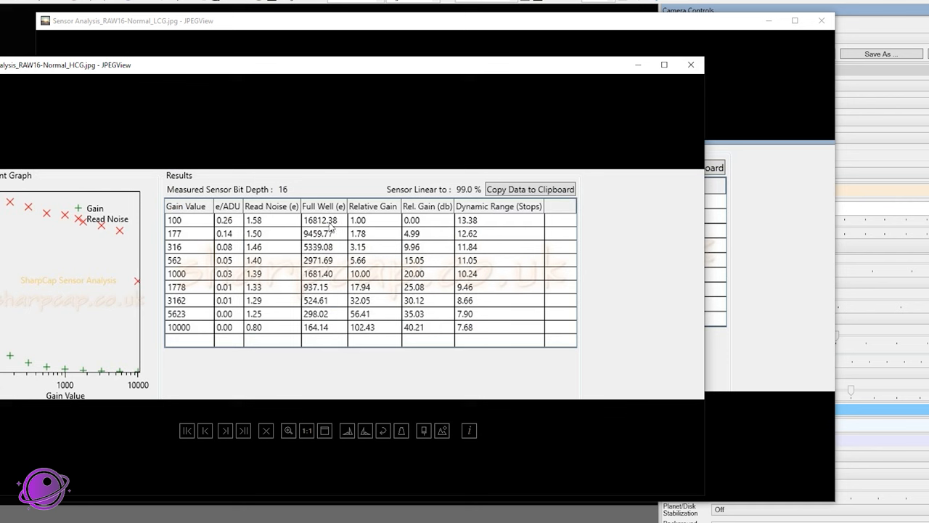
mouse_move(339, 227)
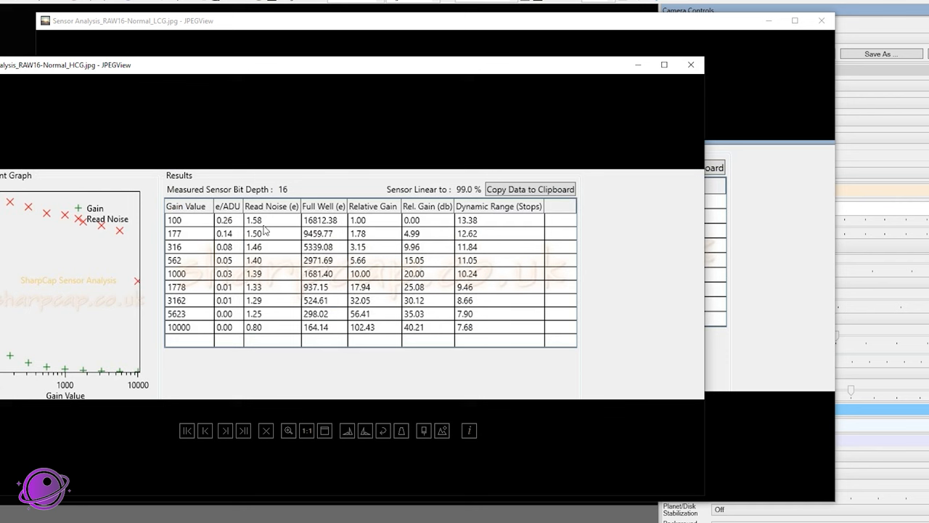
mouse_move(321, 232)
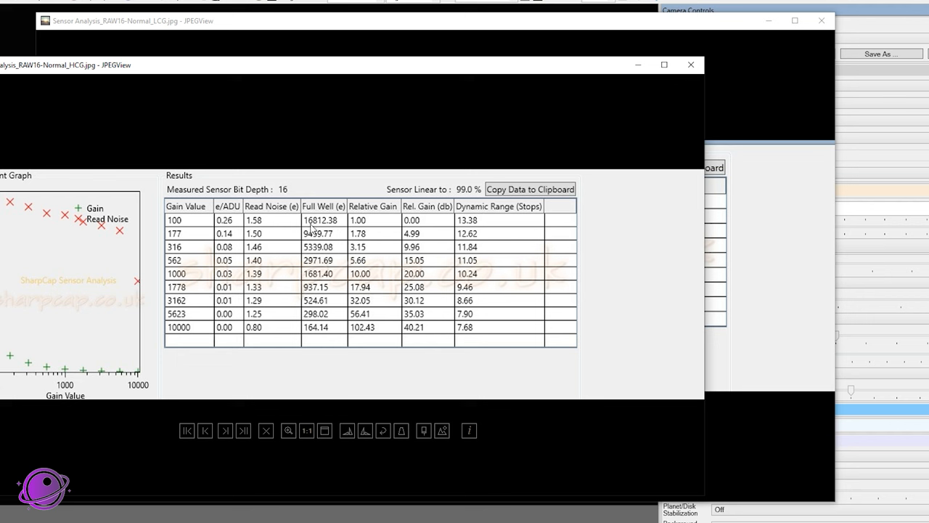
mouse_move(373, 251)
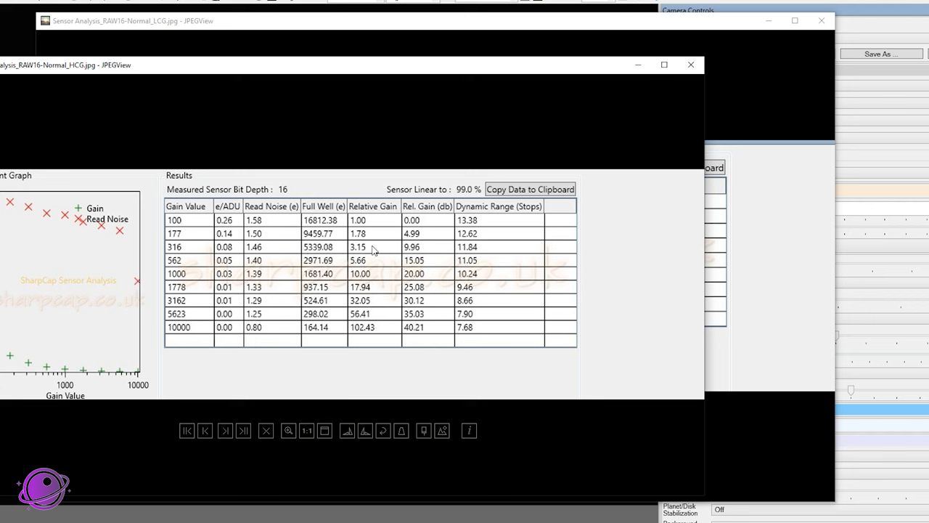
mouse_move(261, 233)
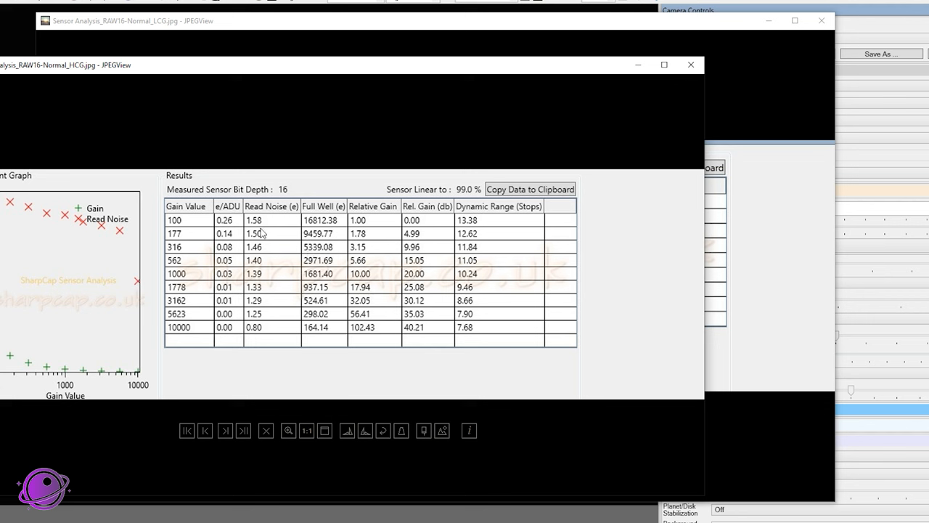
mouse_move(274, 223)
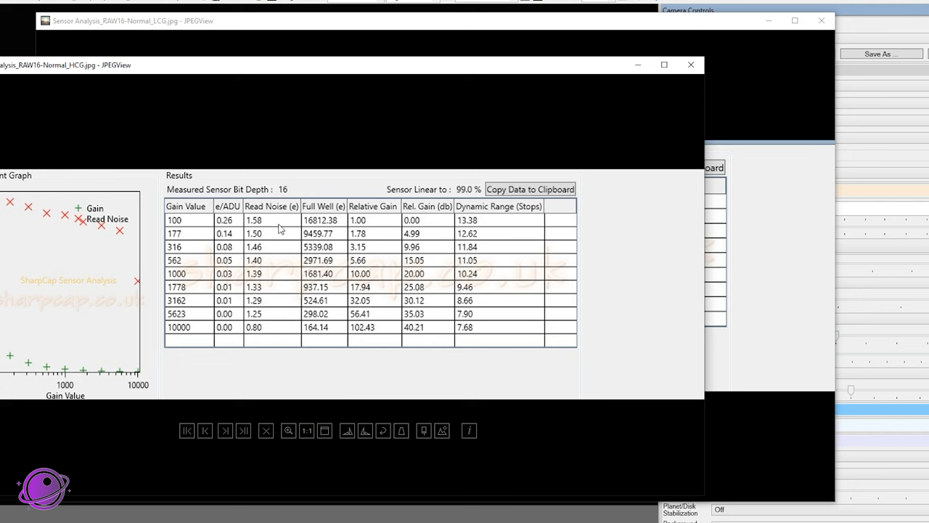
mouse_move(323, 234)
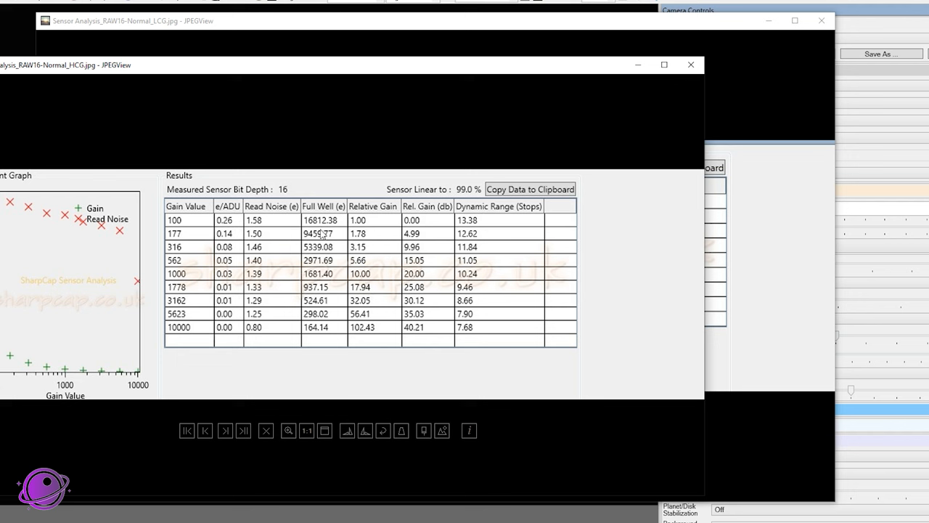
mouse_move(434, 241)
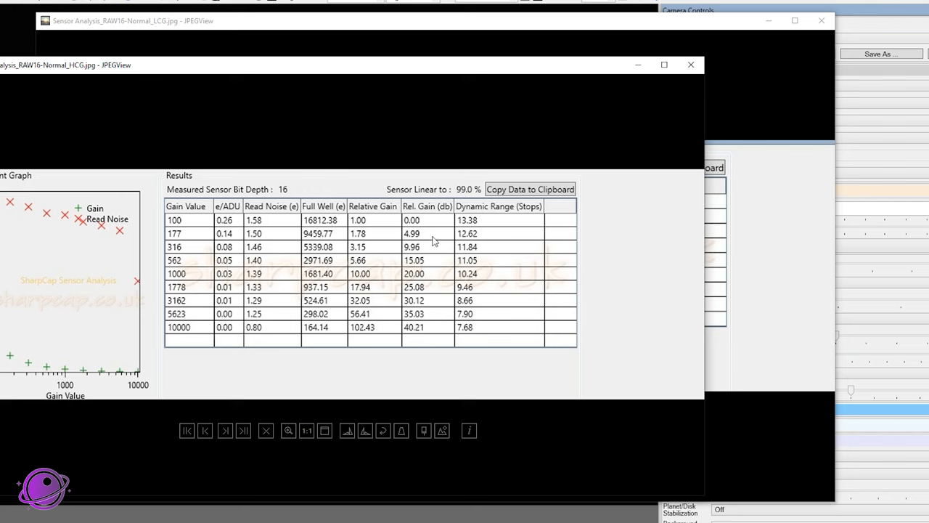
left_click(692, 64)
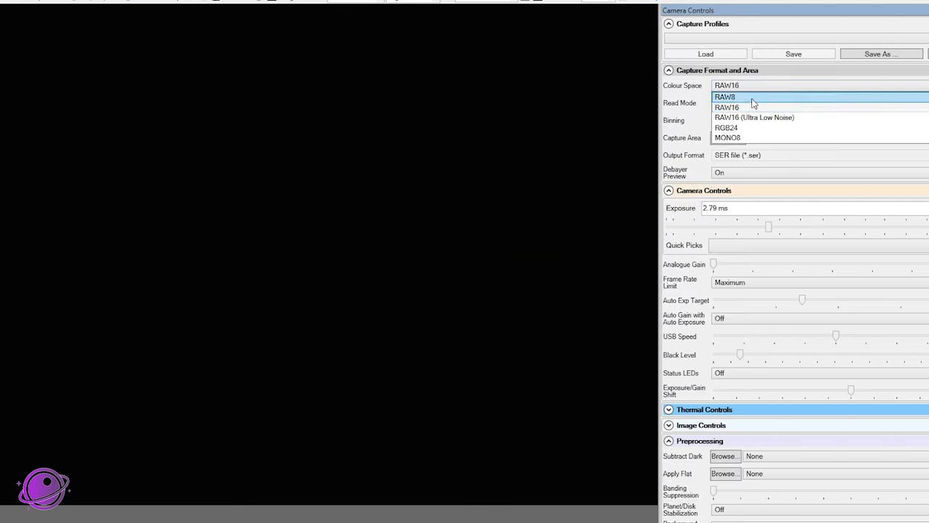
Open the Colour Space dropdown listing RAW8, RAW16, RGB24, MONO8 and RAW16 Ultra Low Noise.
left_click(753, 117)
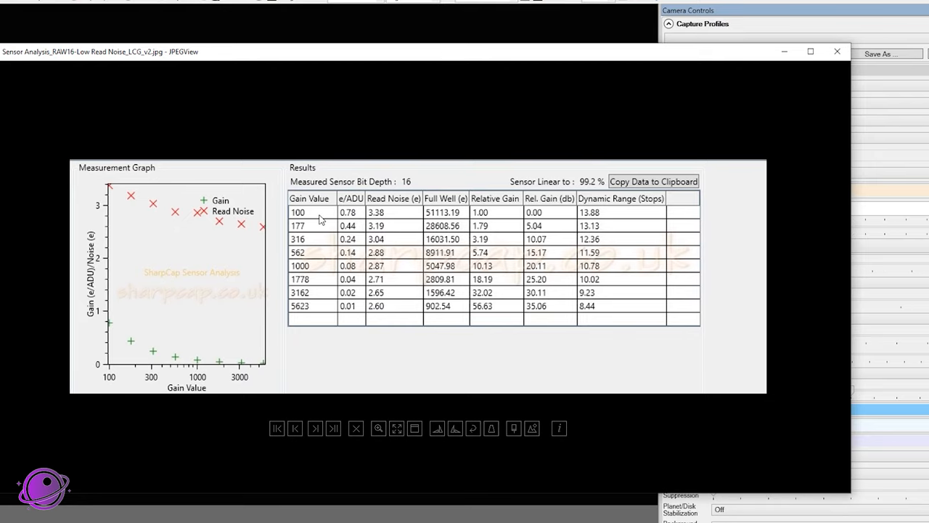
mouse_move(312, 213)
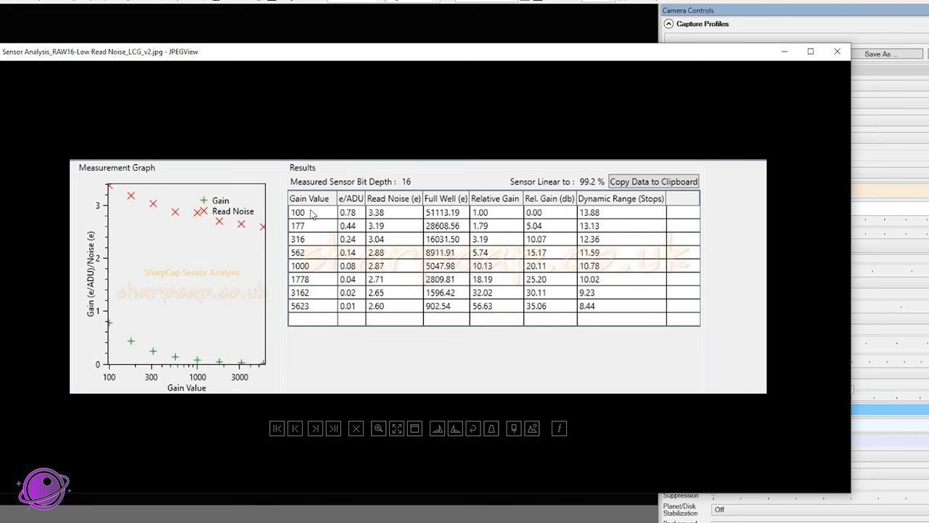
mouse_move(360, 213)
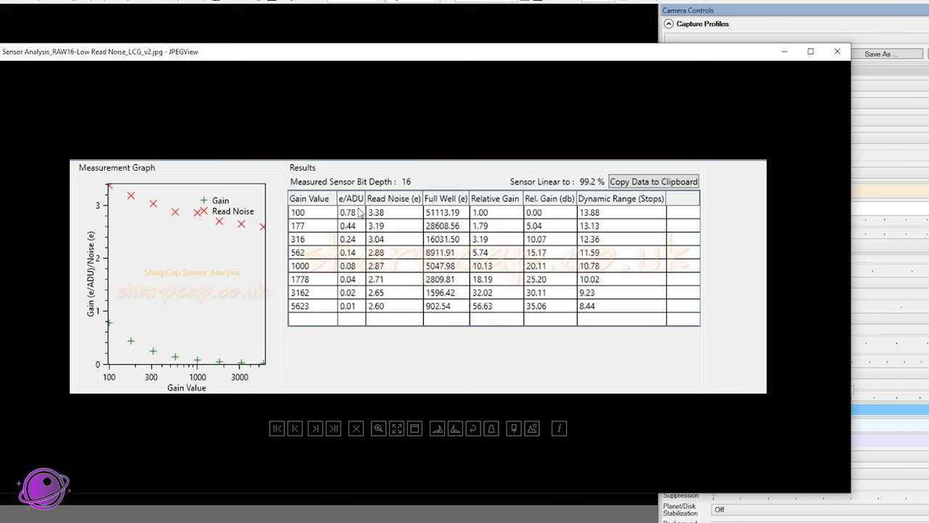
mouse_move(340, 225)
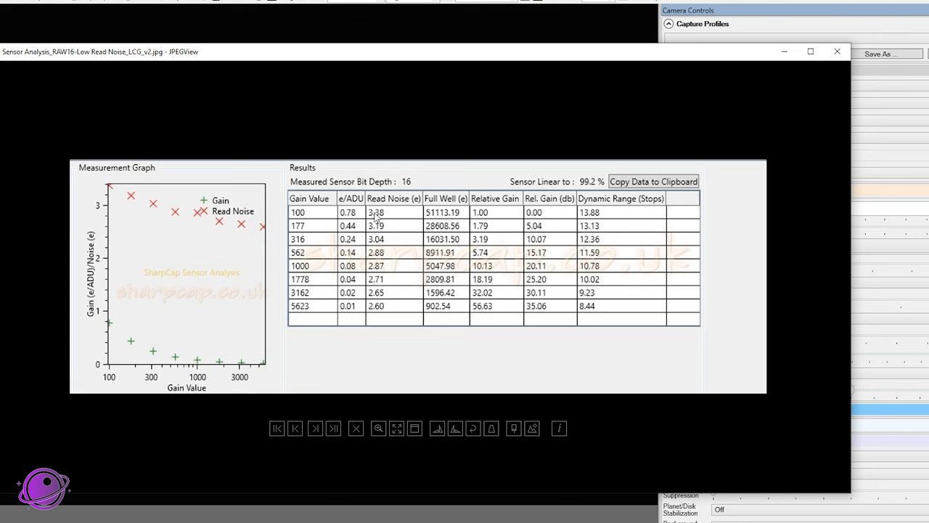
mouse_move(387, 215)
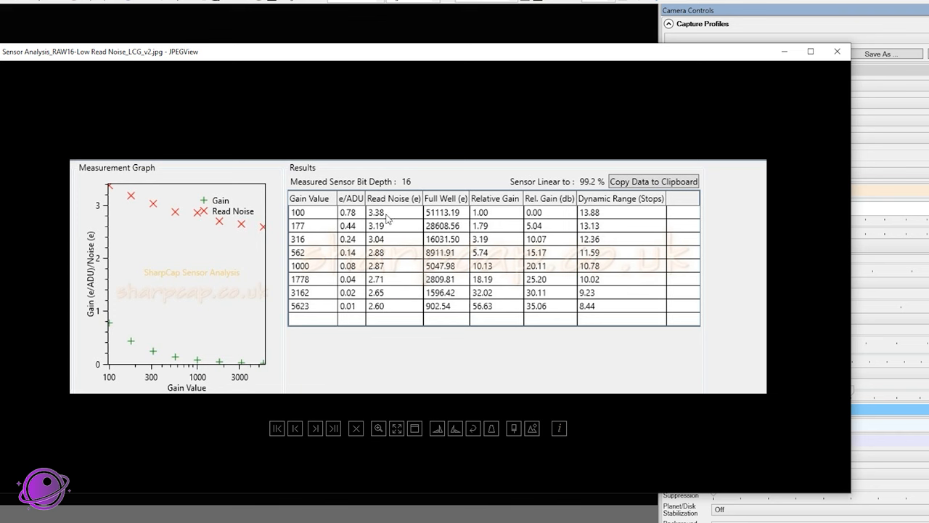
mouse_move(452, 211)
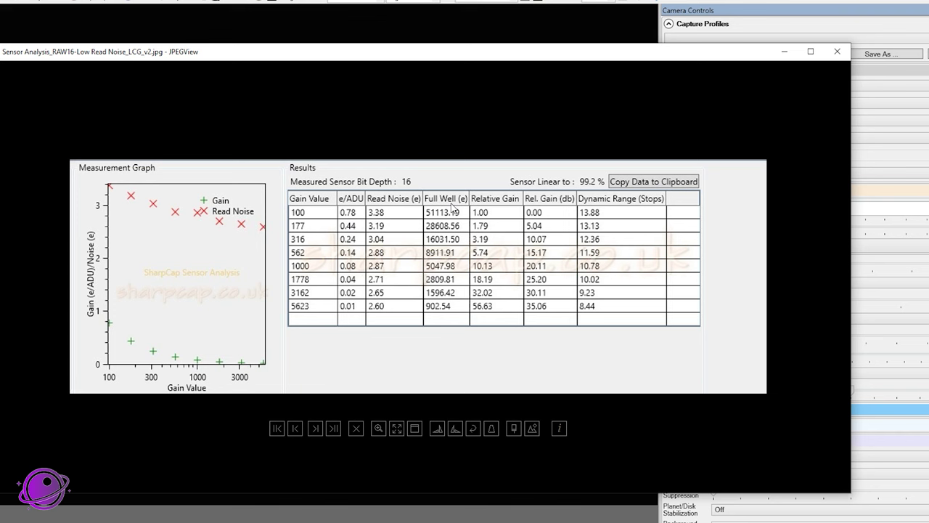
mouse_move(449, 225)
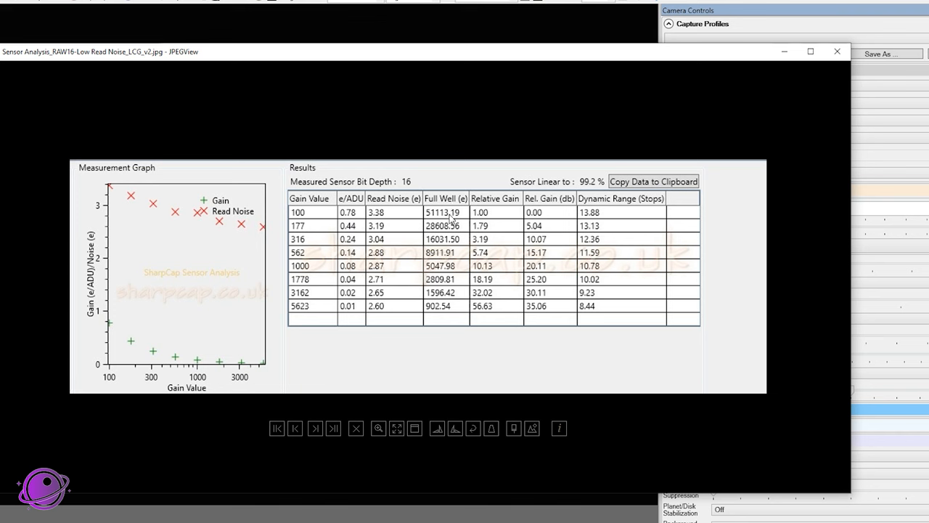
mouse_move(479, 218)
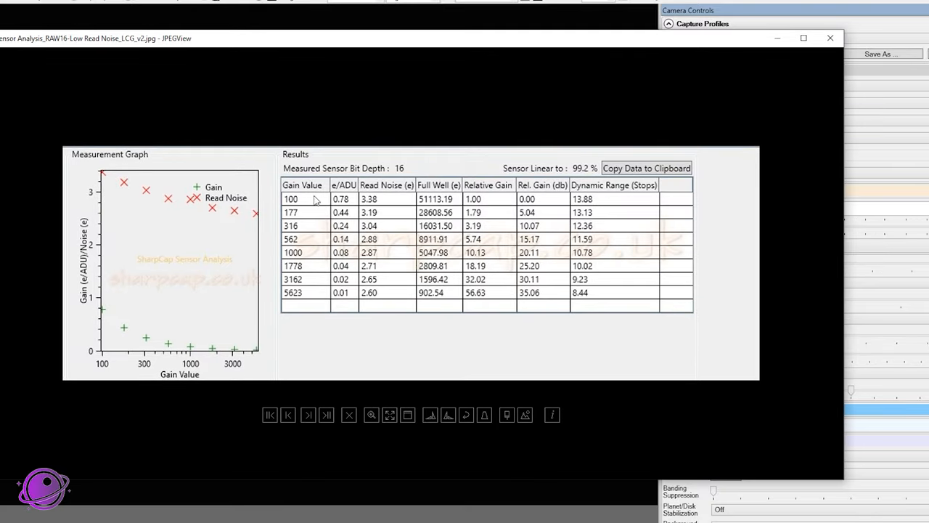
mouse_move(460, 209)
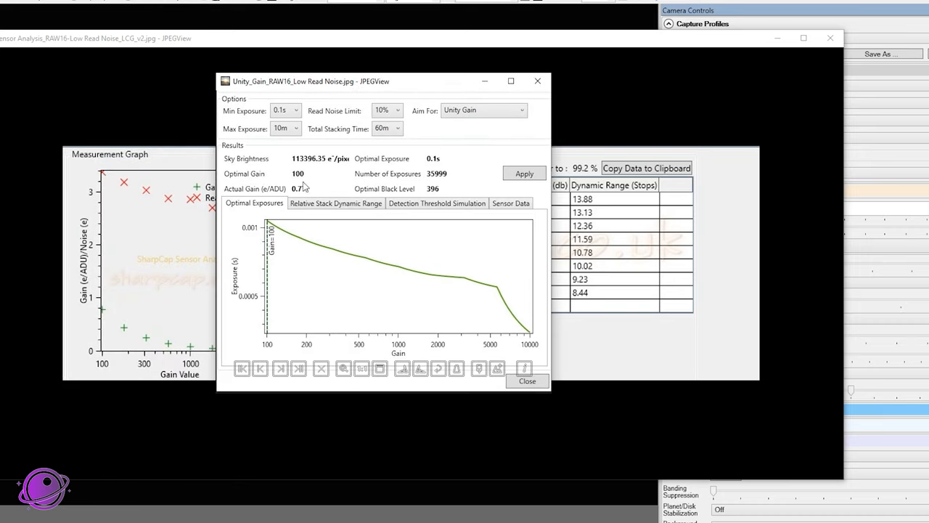
mouse_move(332, 165)
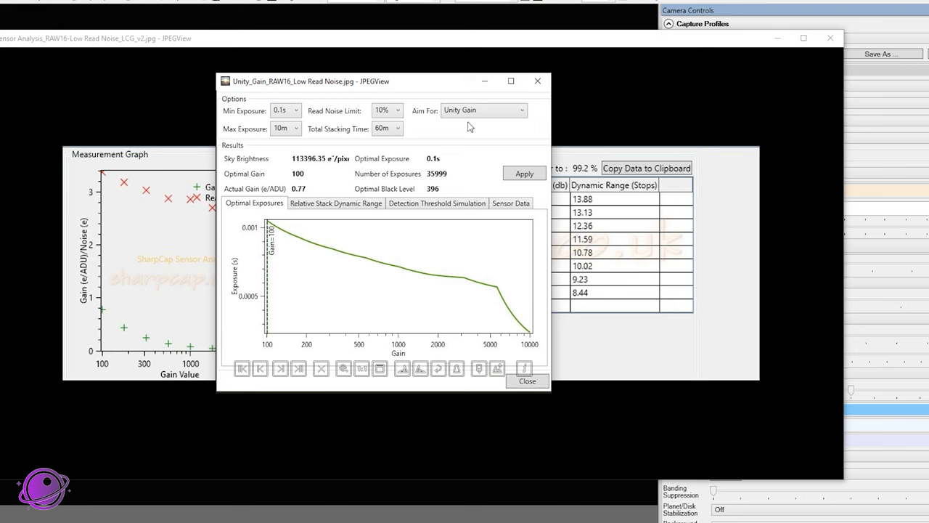
mouse_move(309, 222)
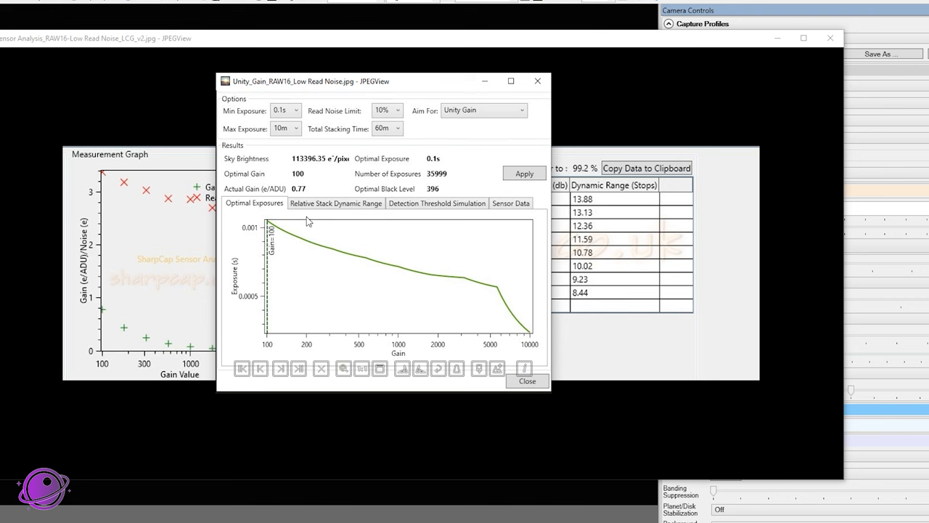
mouse_move(302, 181)
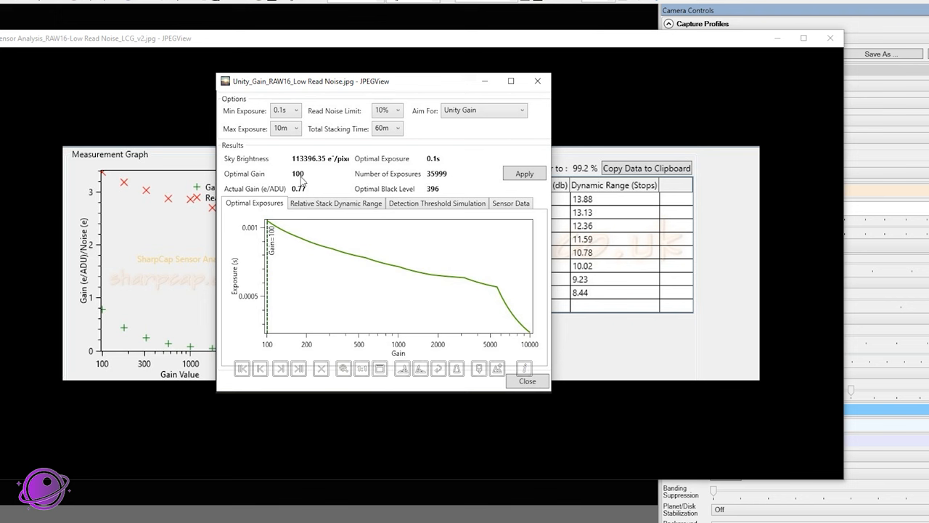
mouse_move(315, 273)
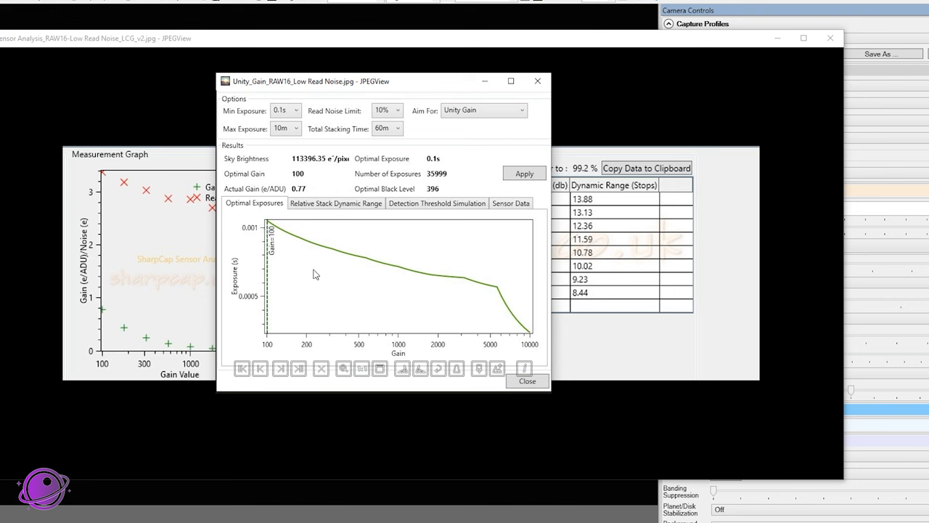
mouse_move(287, 266)
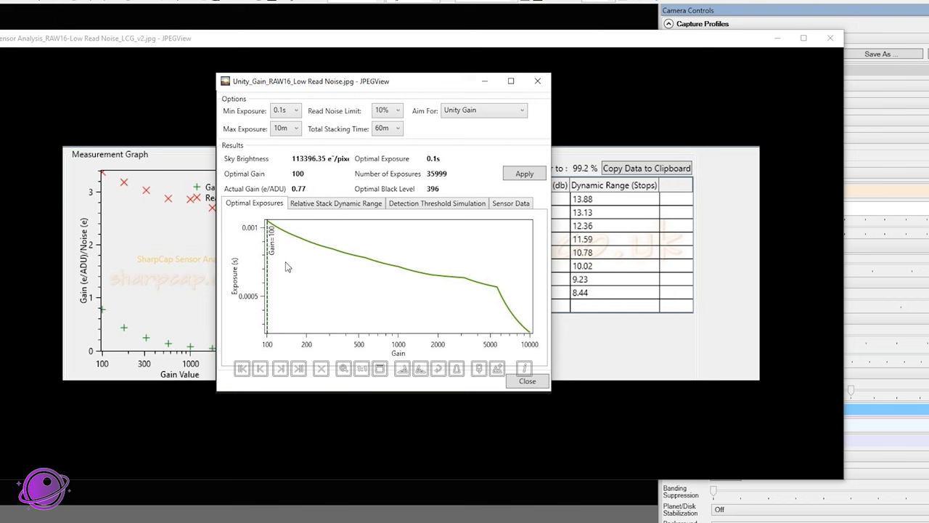
mouse_move(272, 274)
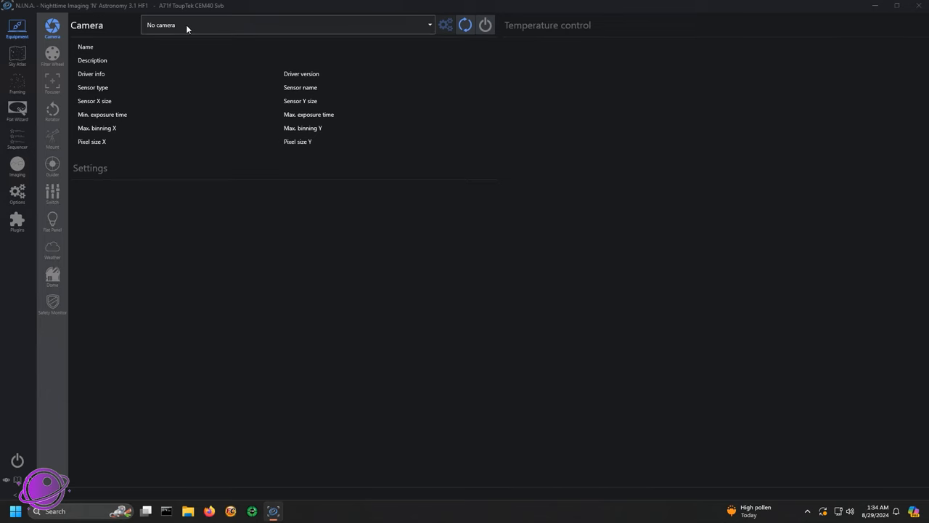
Select ATR2600C (1b4&0&10) under ToupTek in N.I.N.A.'s camera dropdown.
left_click(287, 25)
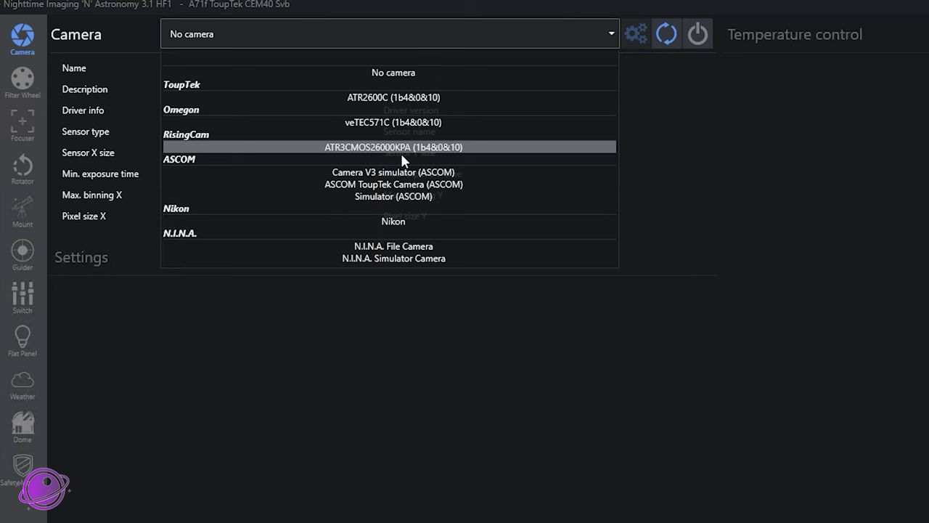
mouse_move(379, 167)
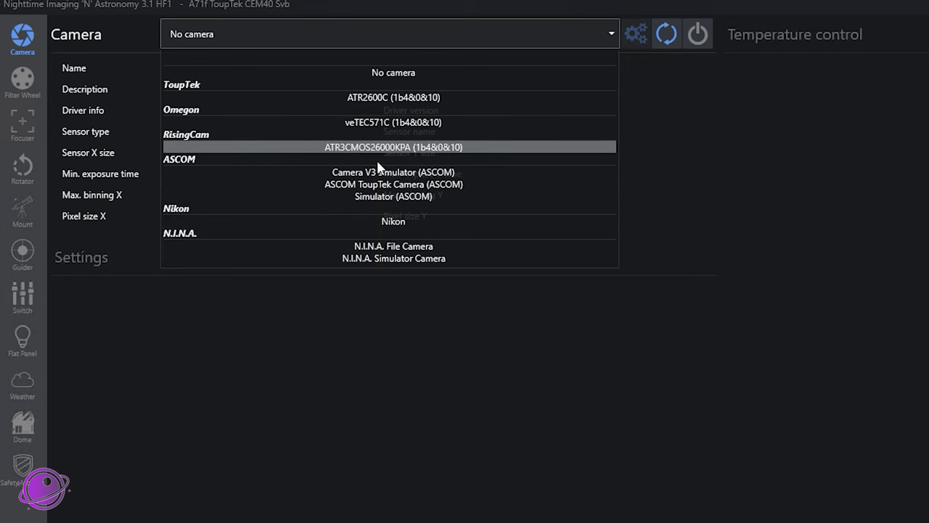
mouse_move(381, 122)
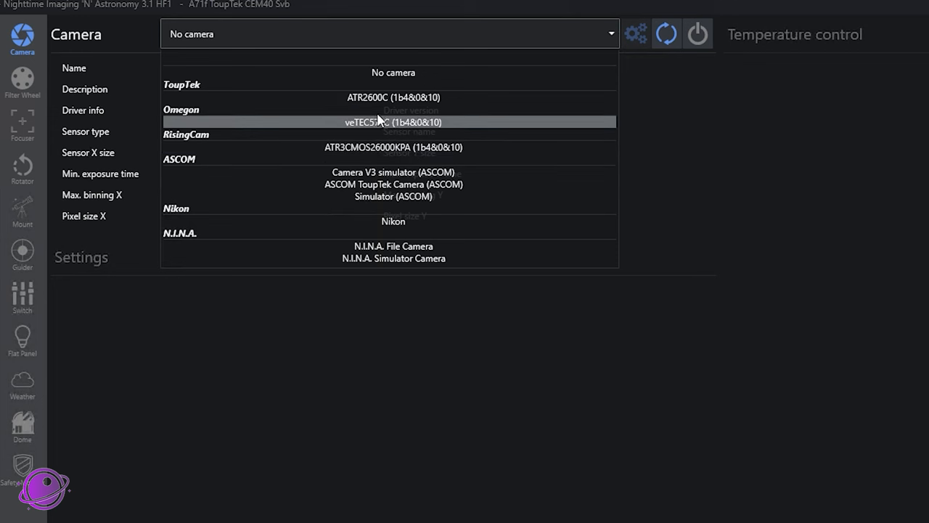
mouse_move(376, 102)
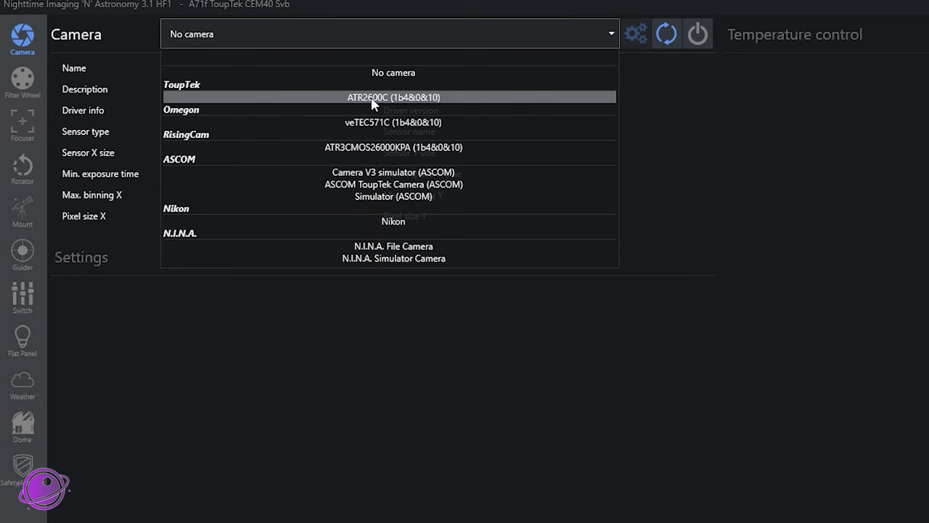
left_click(392, 96)
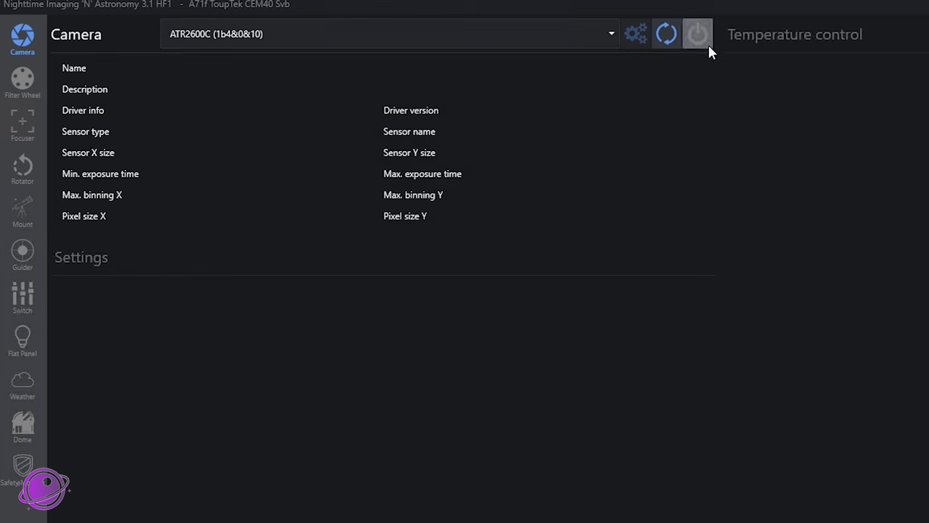
Connect the selected ATR2600C to show its 6224×4168 sensor details and settings.
left_click(697, 33)
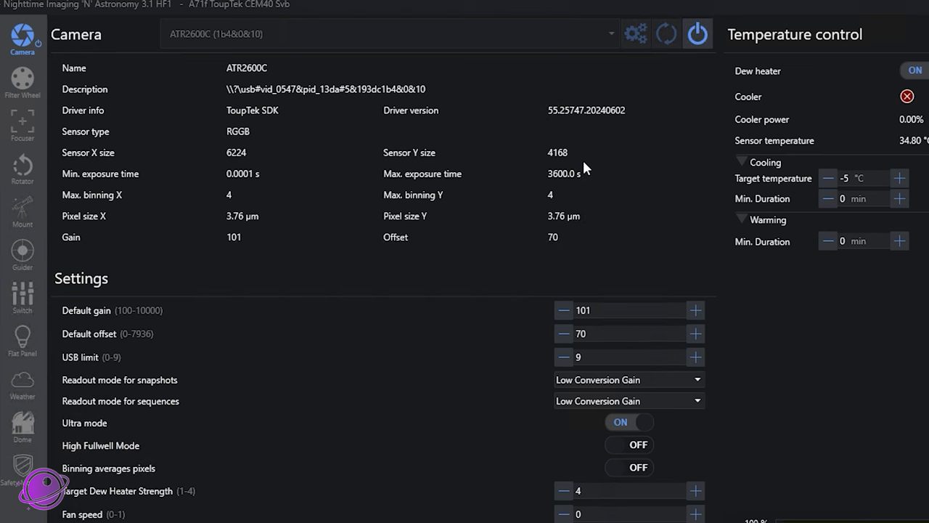
mouse_move(428, 182)
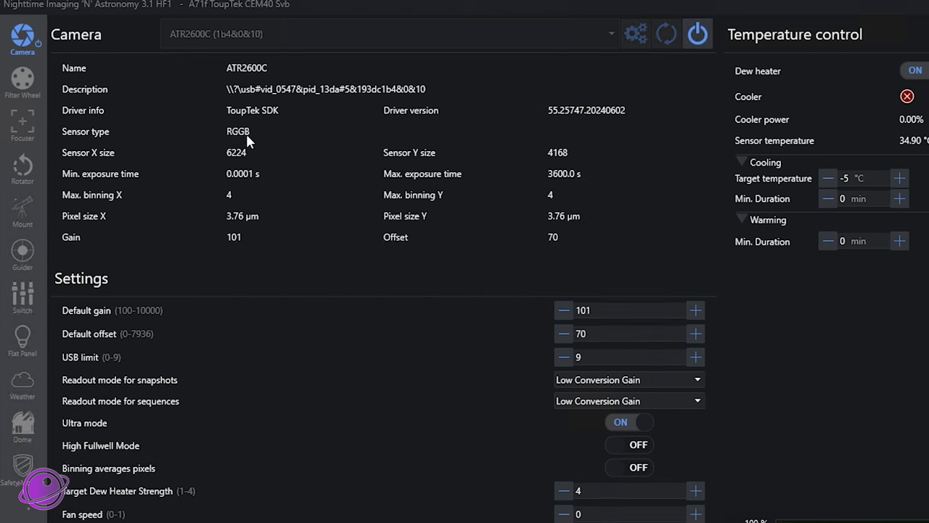
mouse_move(254, 150)
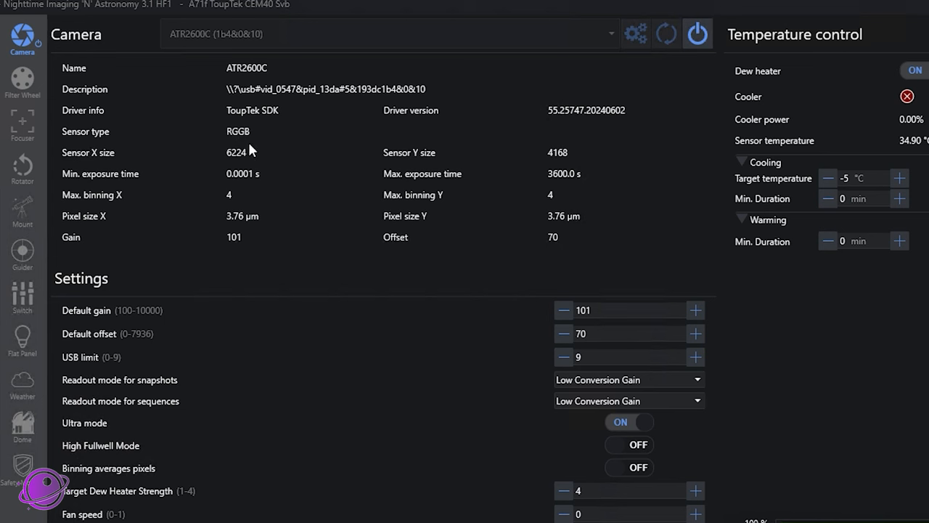
mouse_move(547, 120)
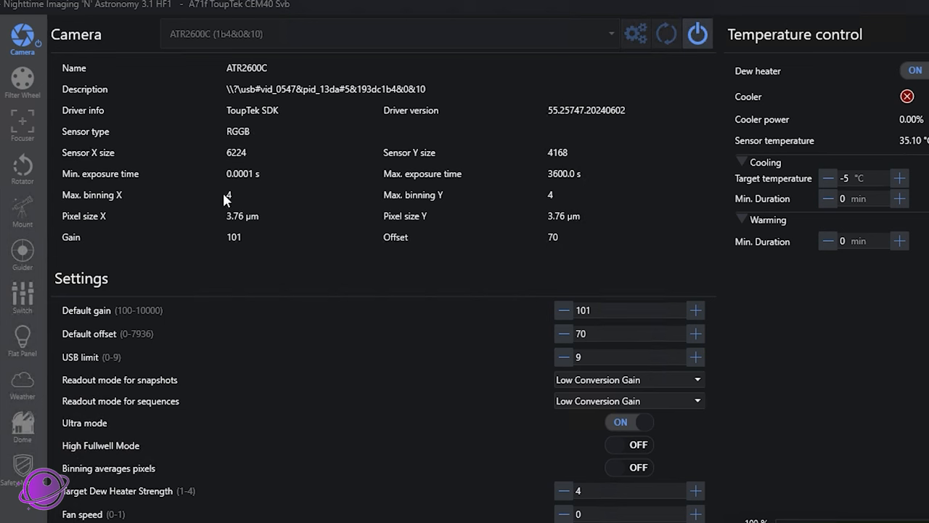
mouse_move(563, 201)
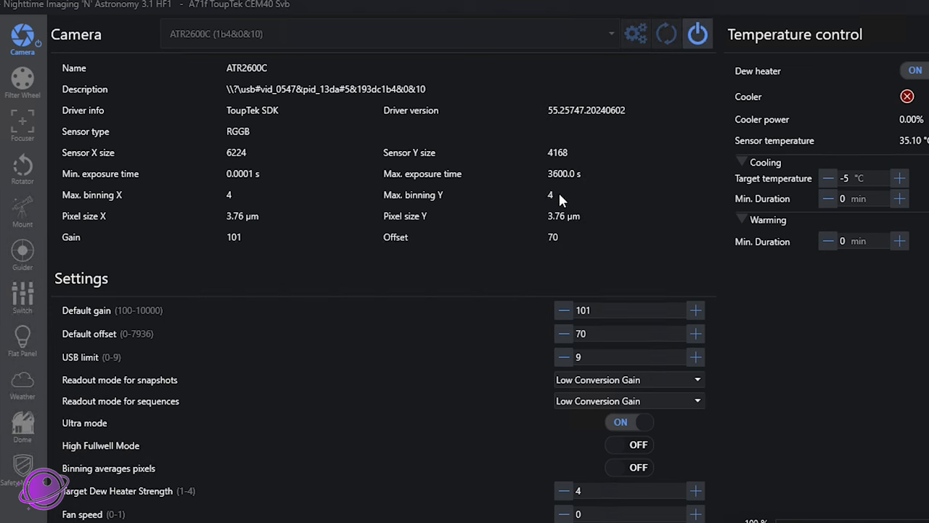
mouse_move(120, 222)
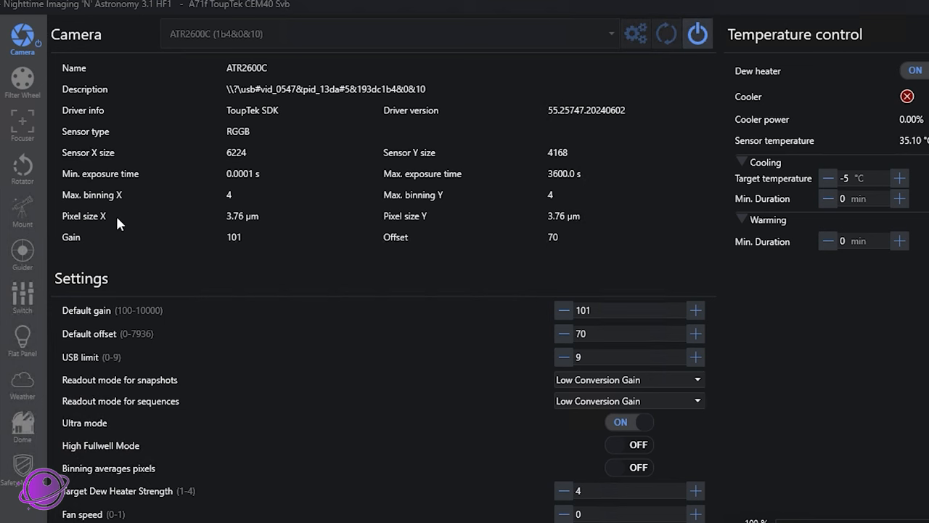
mouse_move(414, 211)
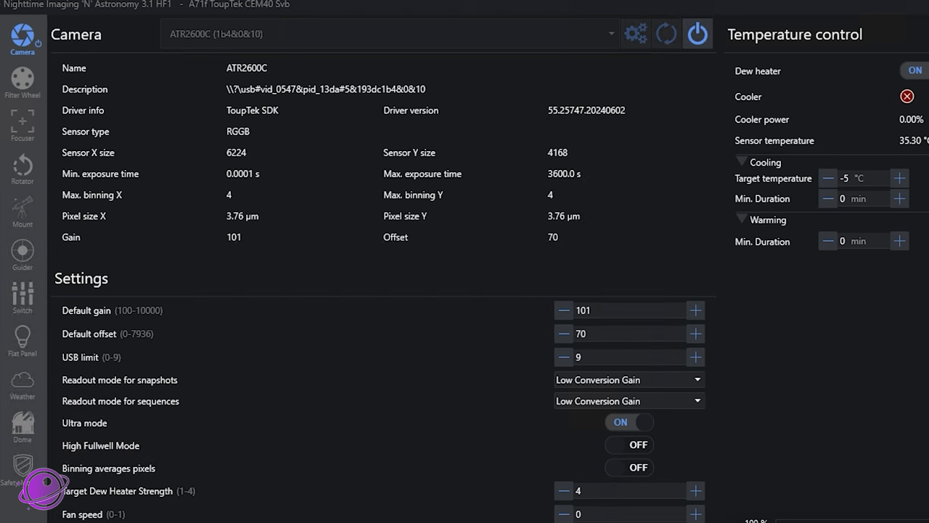
mouse_move(526, 316)
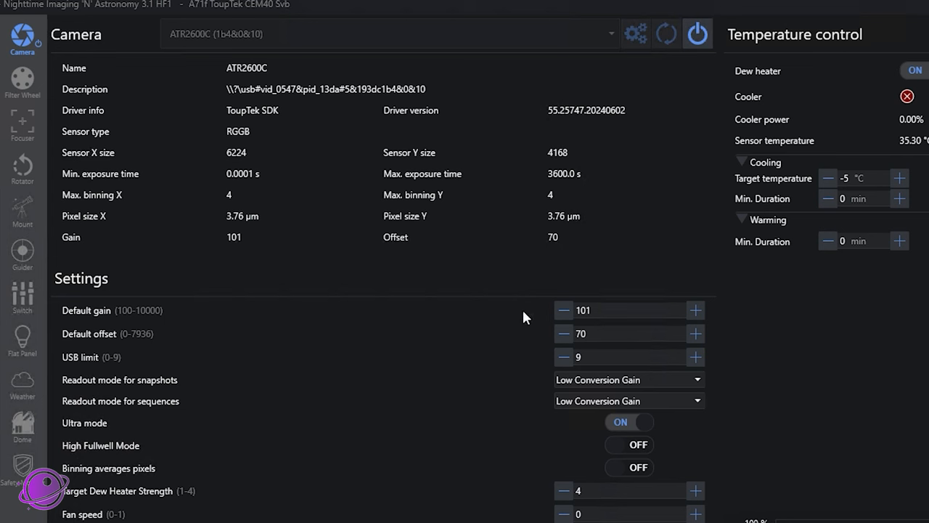
Set default gain to 100 and keep Low Conversion Gain for snapshot readout.
left_click(563, 310)
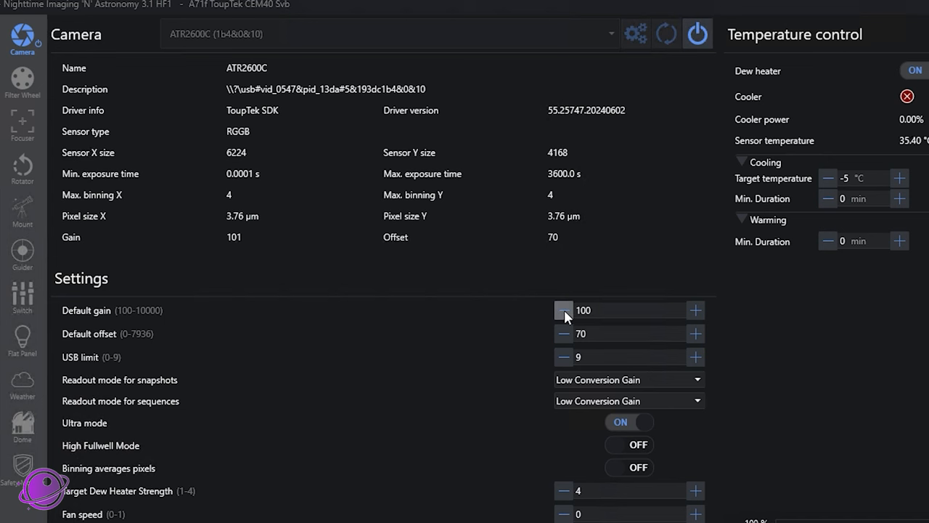
mouse_move(591, 350)
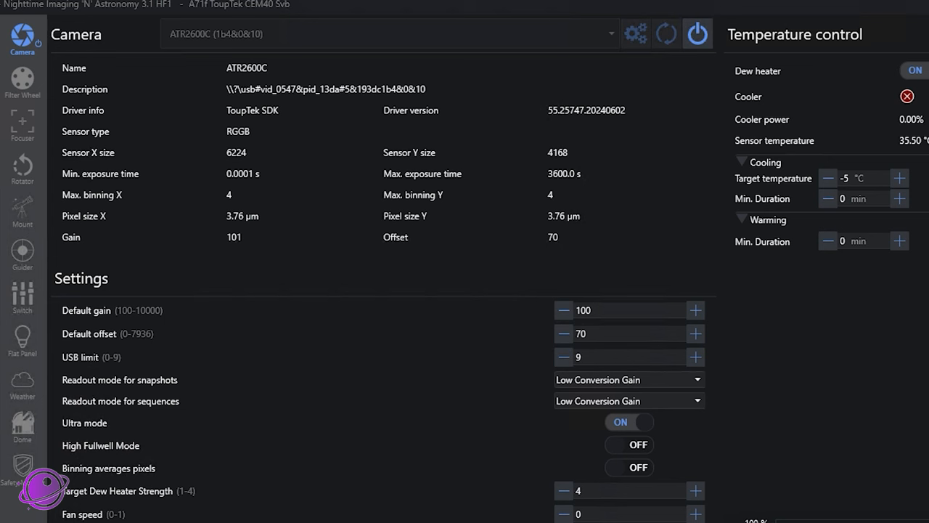
mouse_move(190, 370)
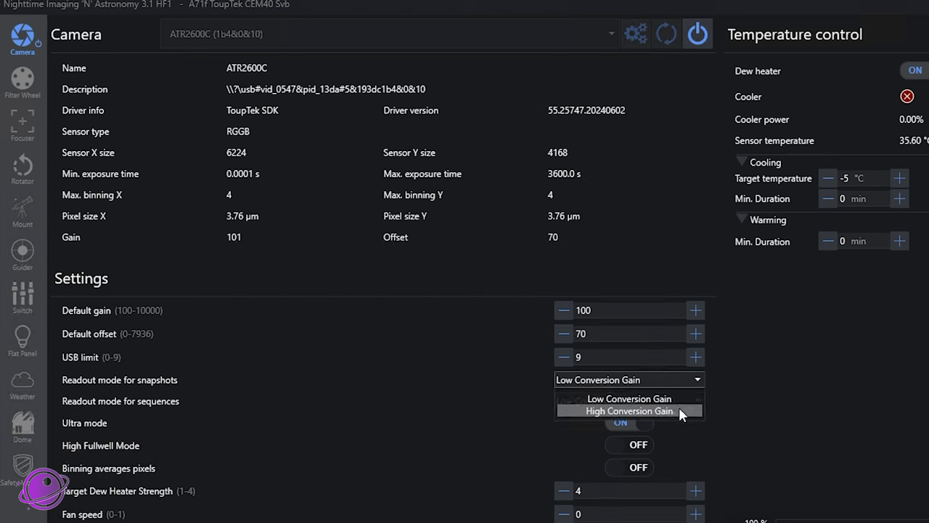
mouse_move(647, 397)
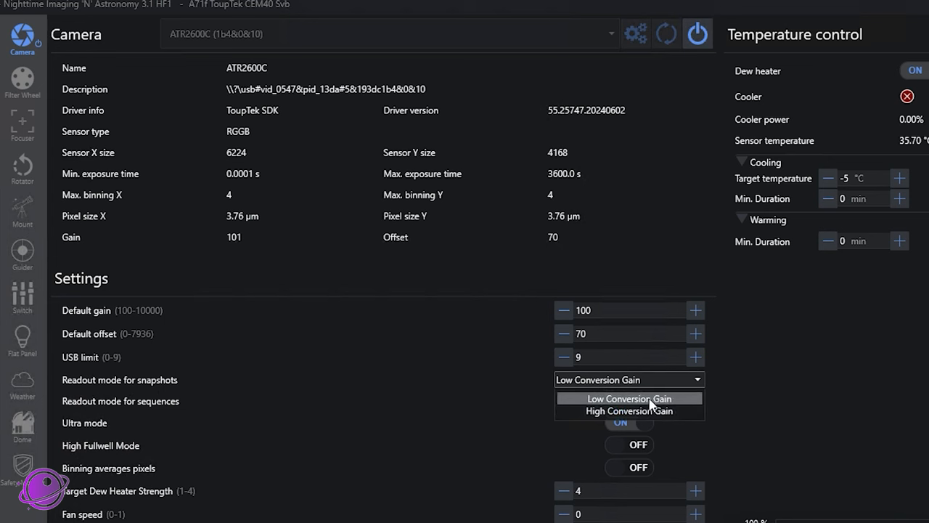
left_click(629, 397)
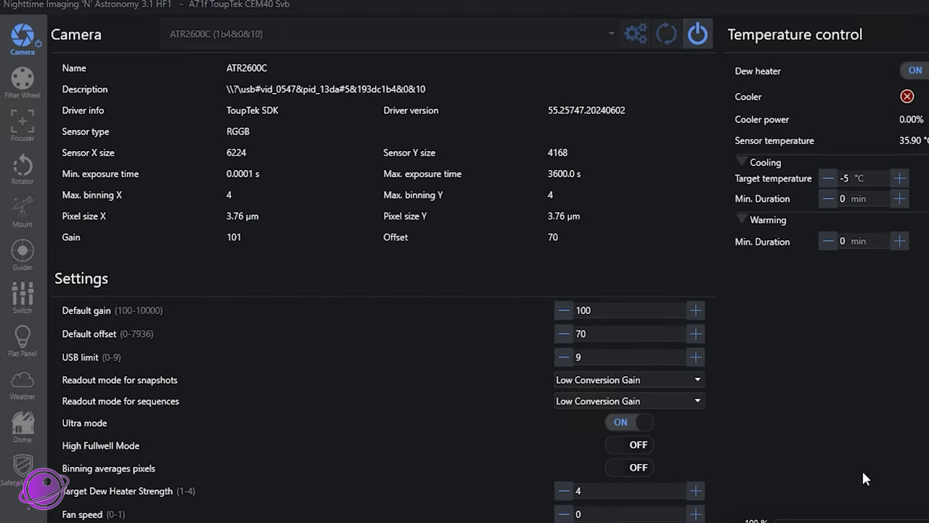
mouse_move(831, 464)
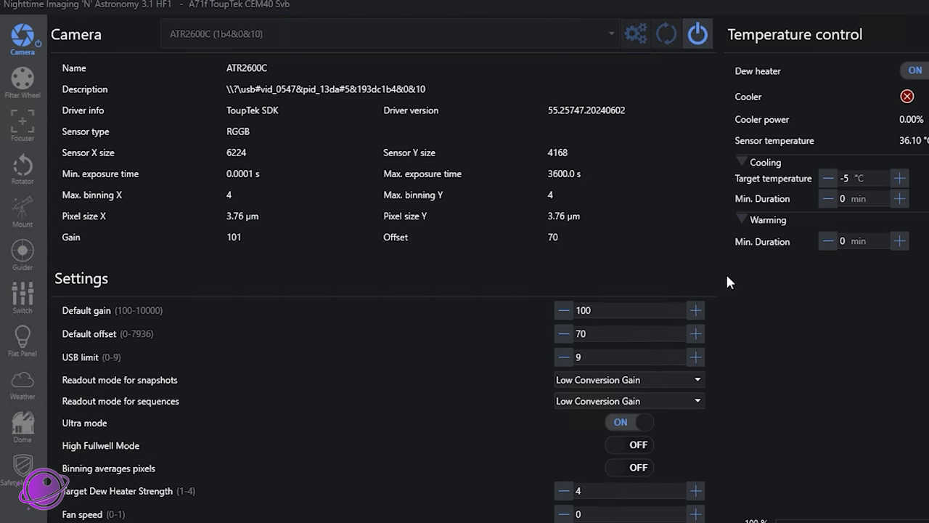
mouse_move(301, 423)
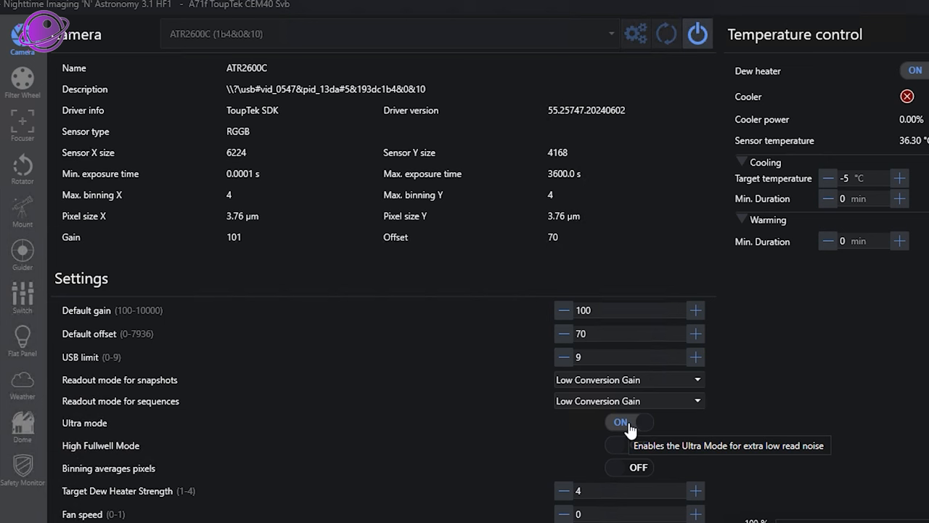
mouse_move(206, 475)
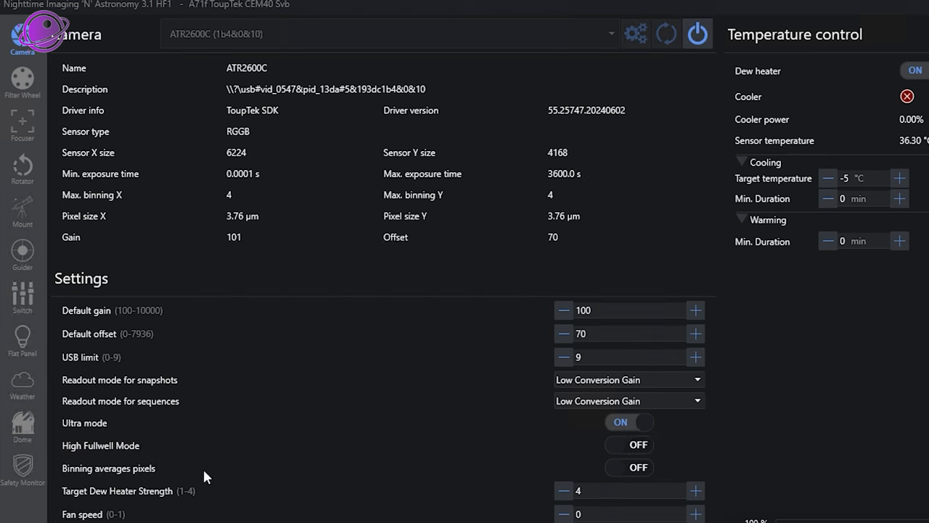
mouse_move(229, 458)
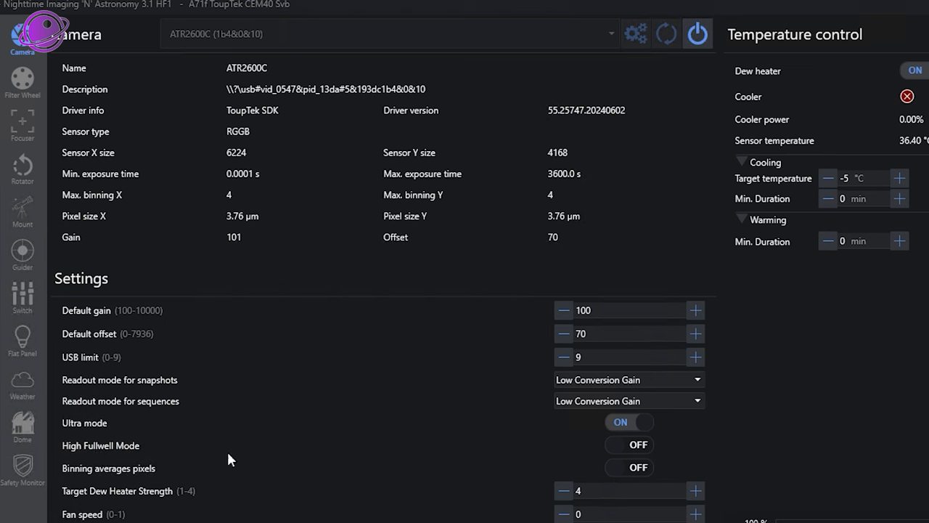
mouse_move(617, 450)
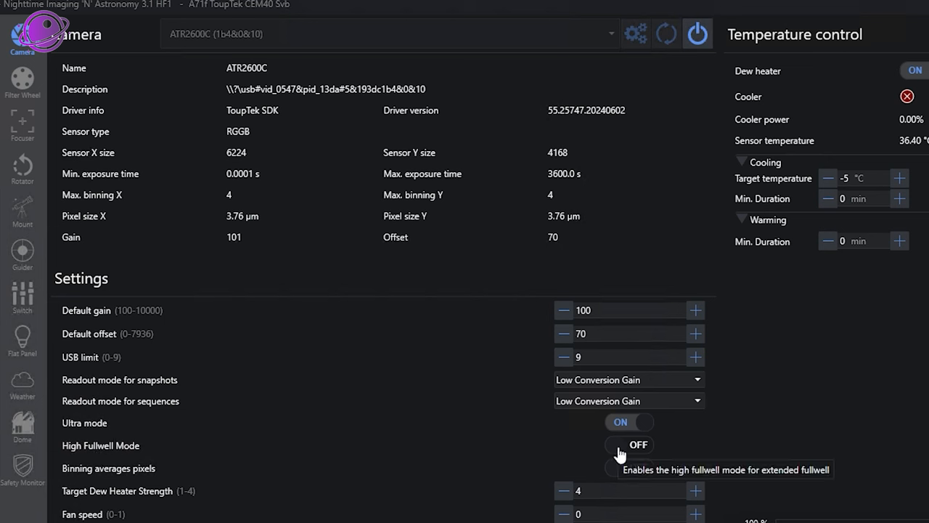
mouse_move(558, 471)
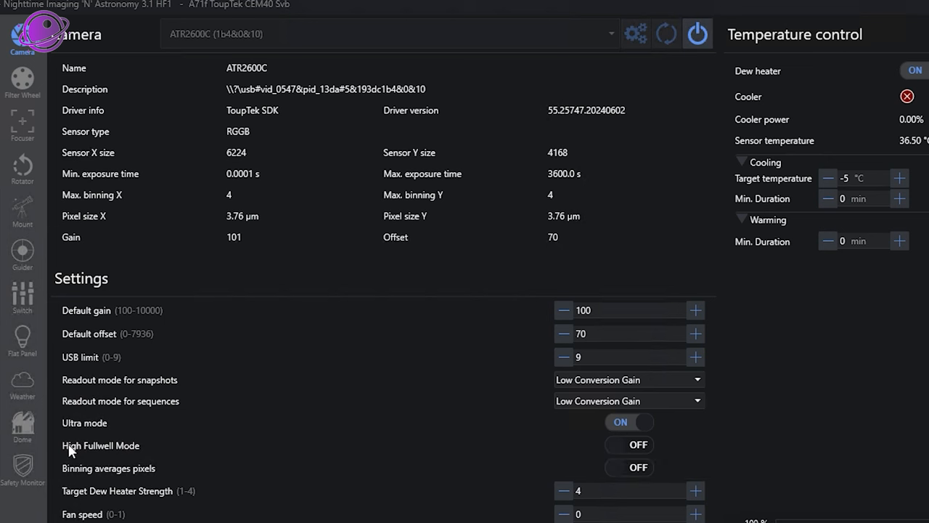
mouse_move(115, 450)
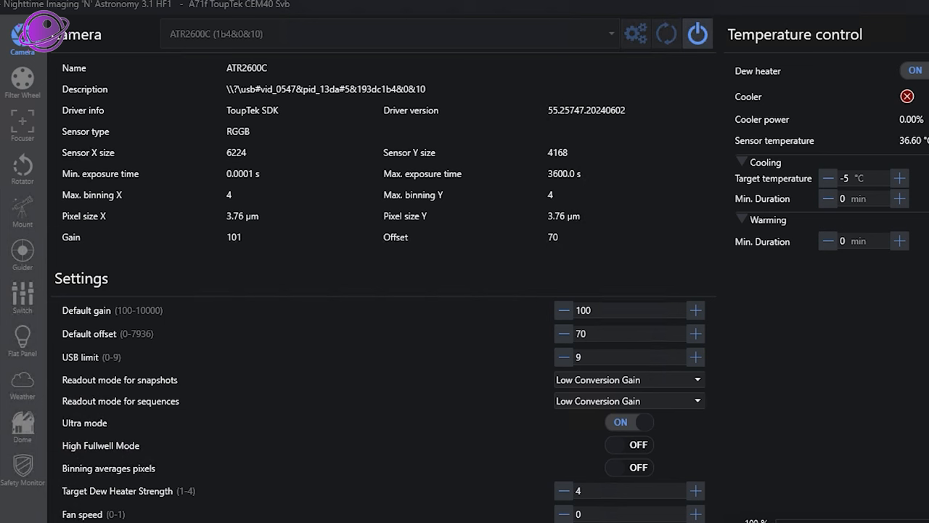
mouse_move(643, 444)
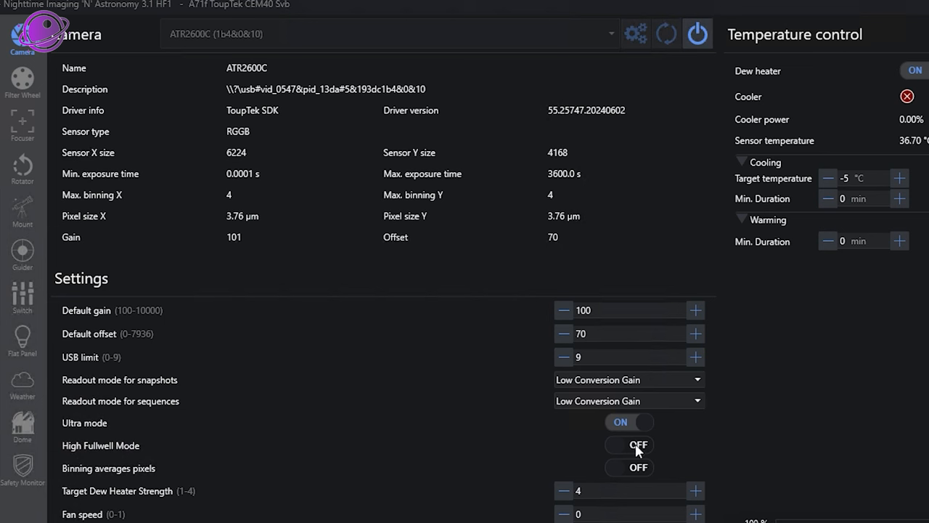
left_click(628, 444)
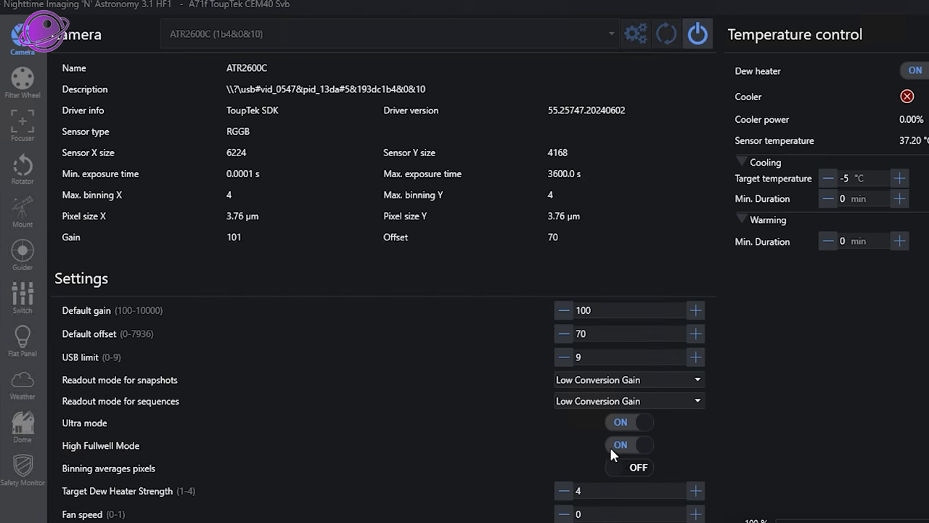
left_click(629, 444)
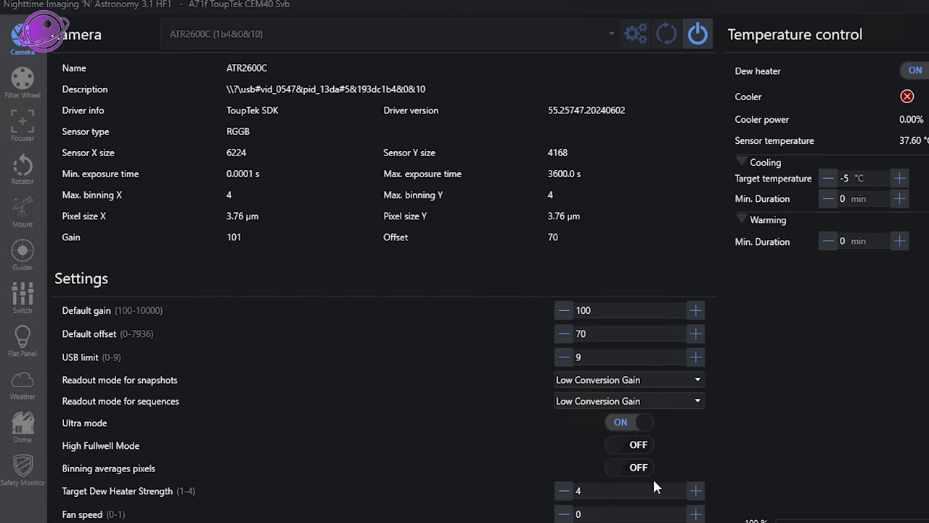
mouse_move(628, 467)
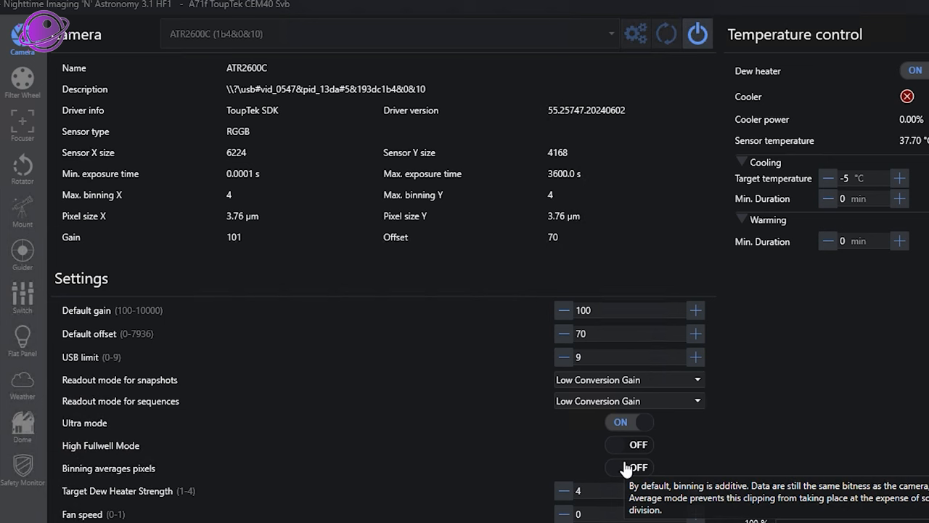
mouse_move(241, 455)
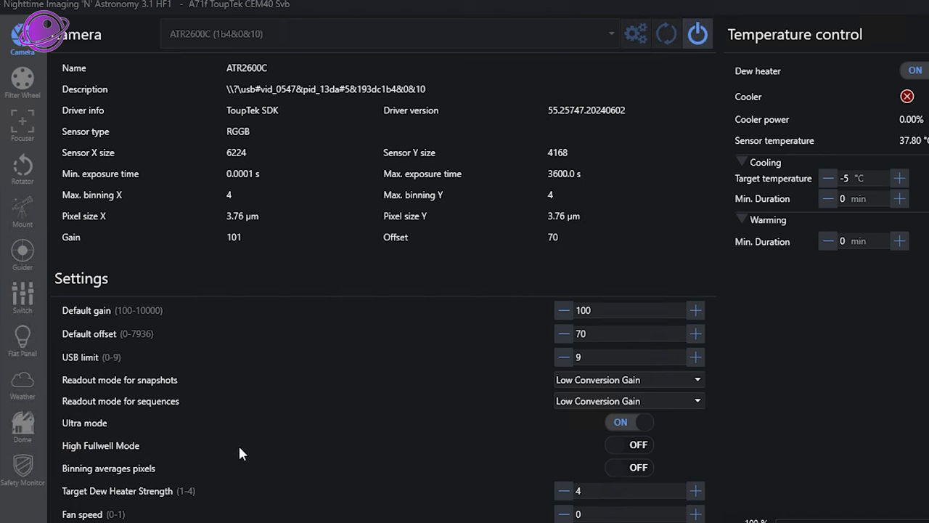
mouse_move(515, 498)
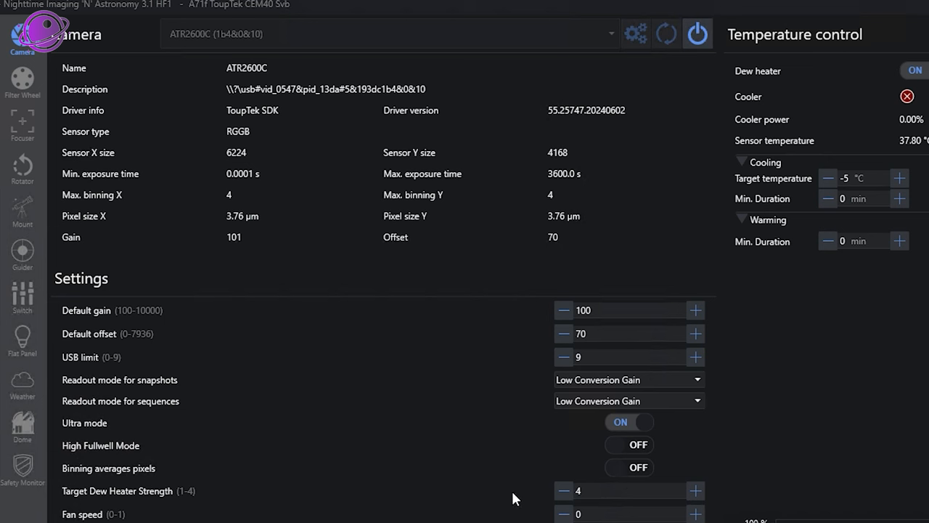
mouse_move(623, 471)
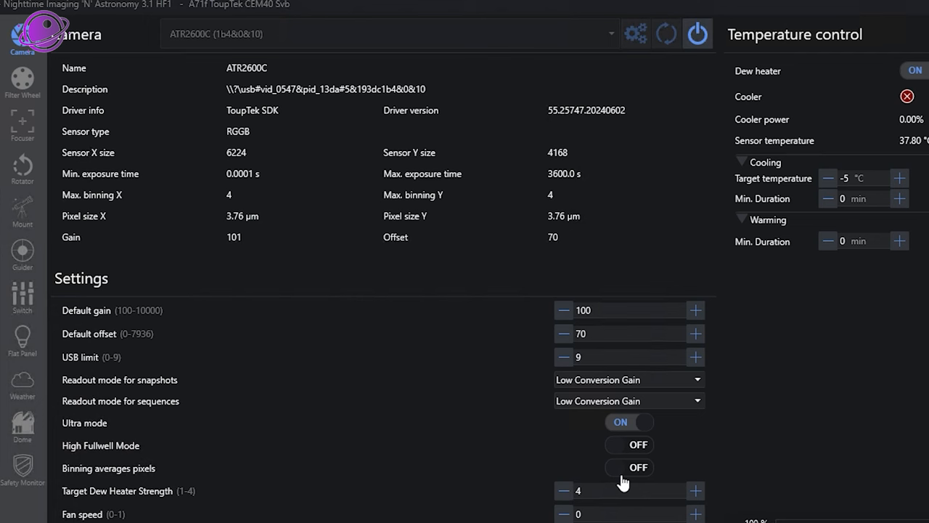
Switch the ATR2600C dew heater off and toggle the LED lights.
scroll("down", 3)
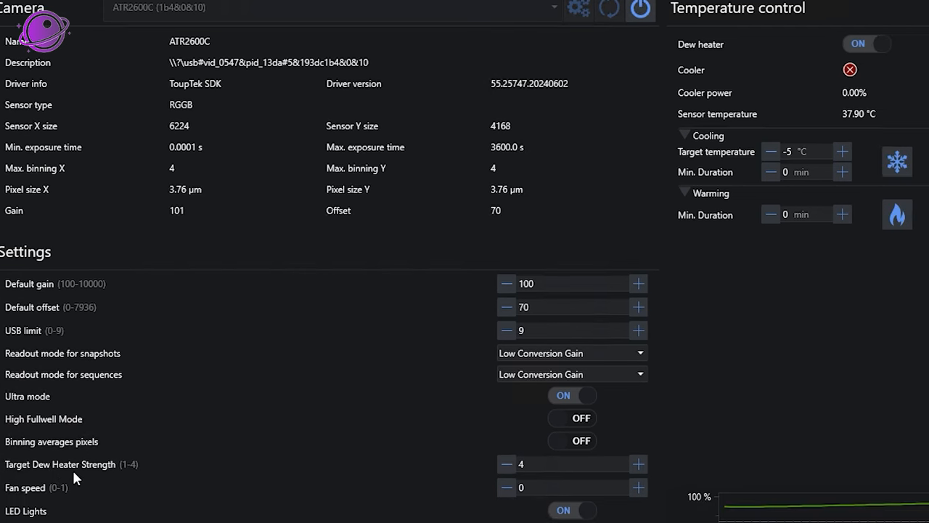
mouse_move(751, 45)
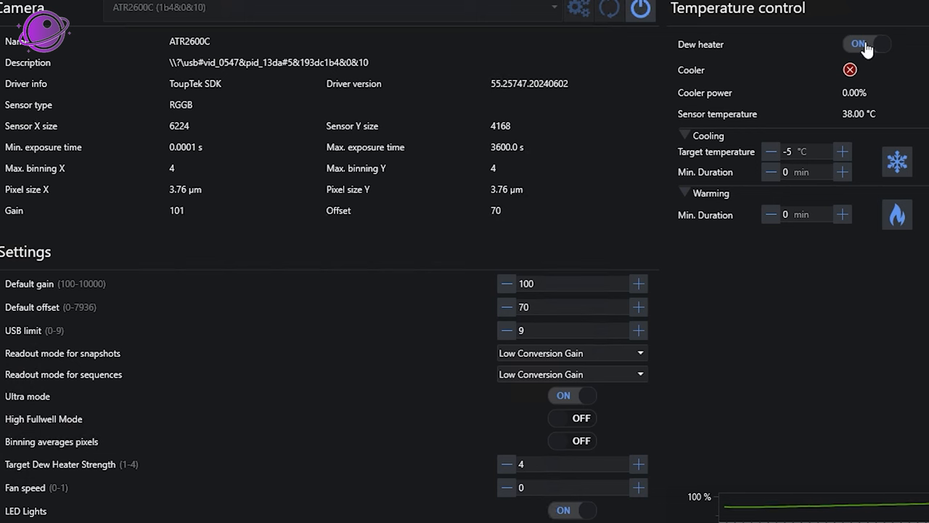
left_click(863, 45)
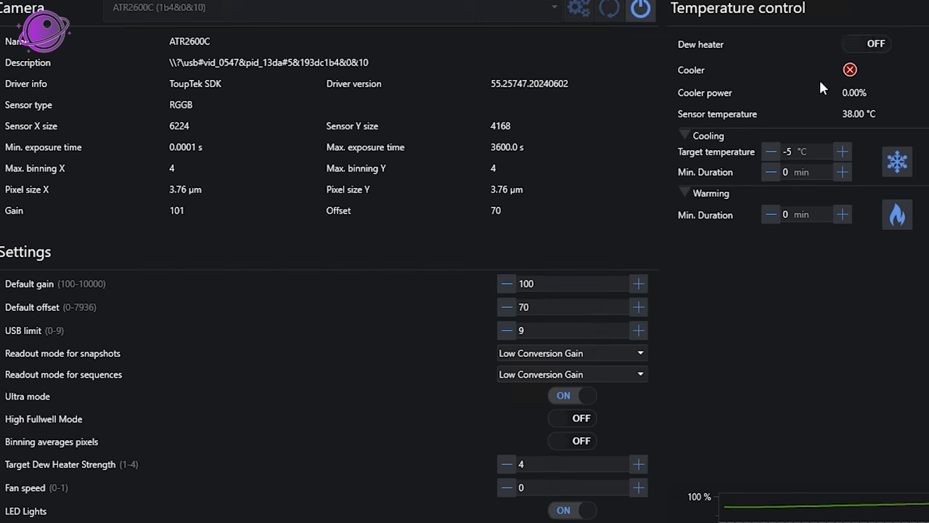
mouse_move(486, 480)
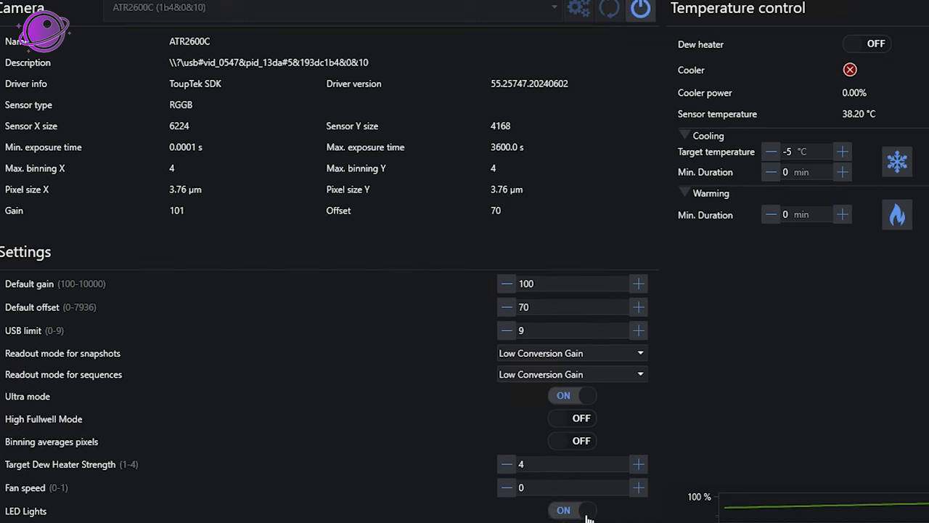
mouse_move(408, 487)
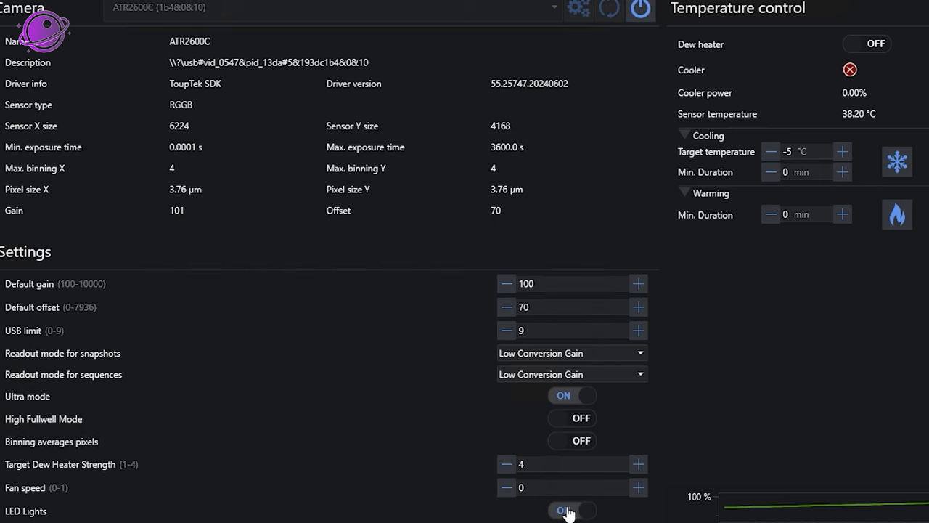
left_click(572, 510)
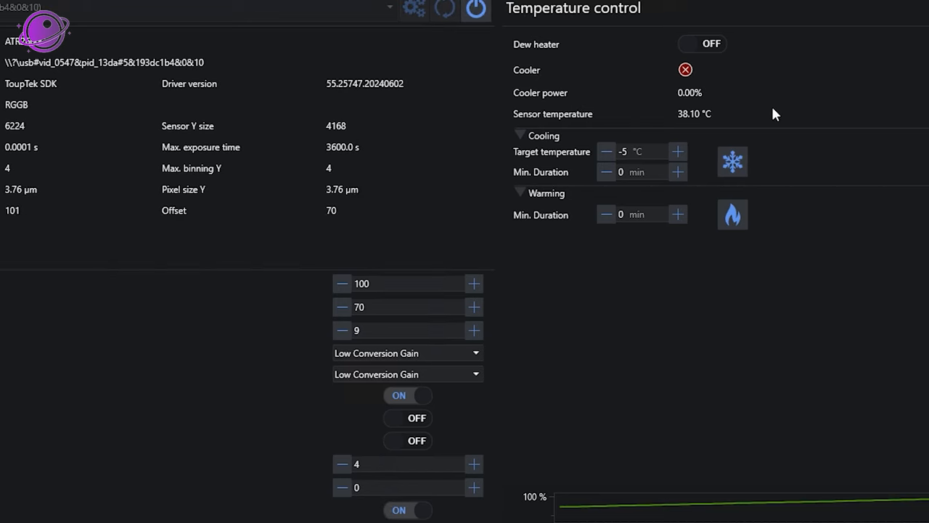
mouse_move(558, 59)
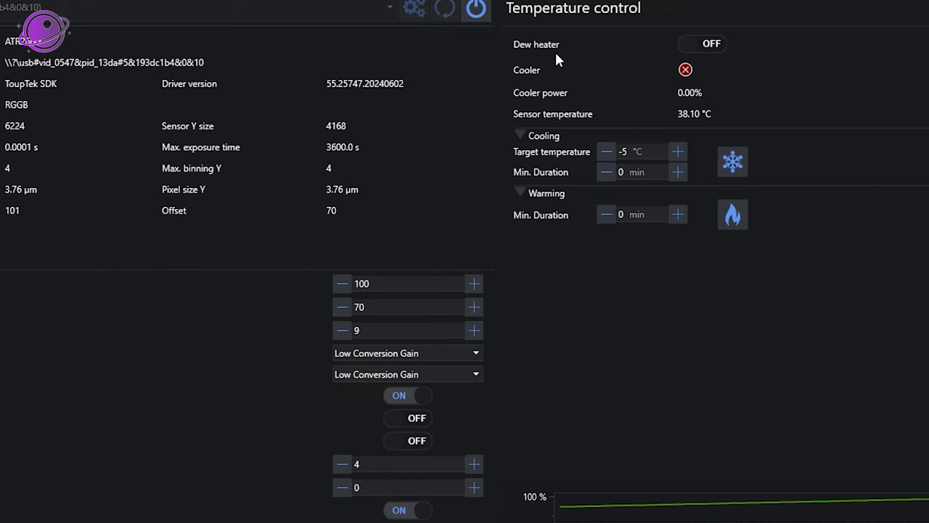
mouse_move(903, 105)
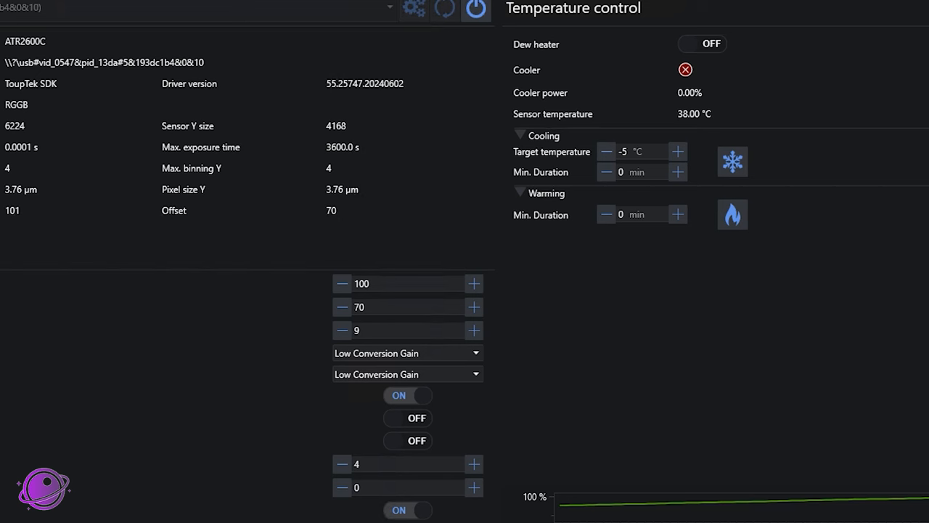
scroll("down", 3)
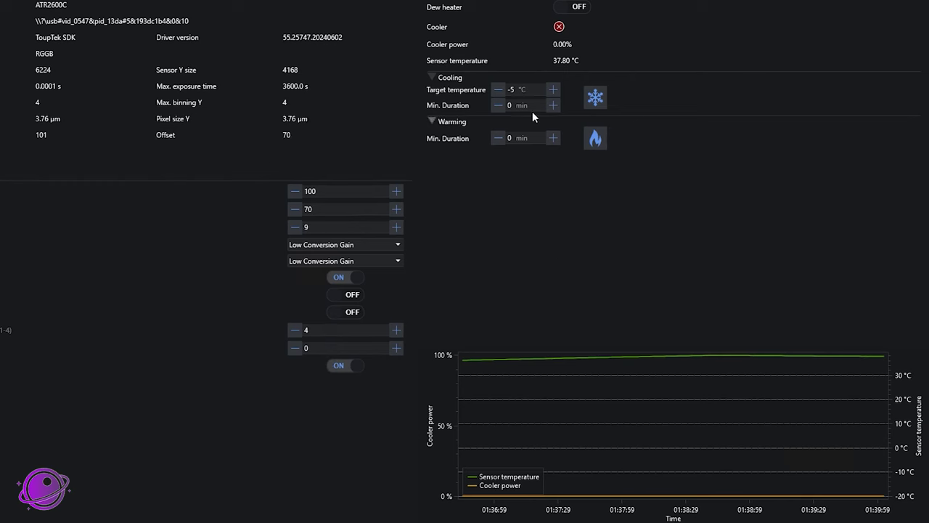
mouse_move(455, 89)
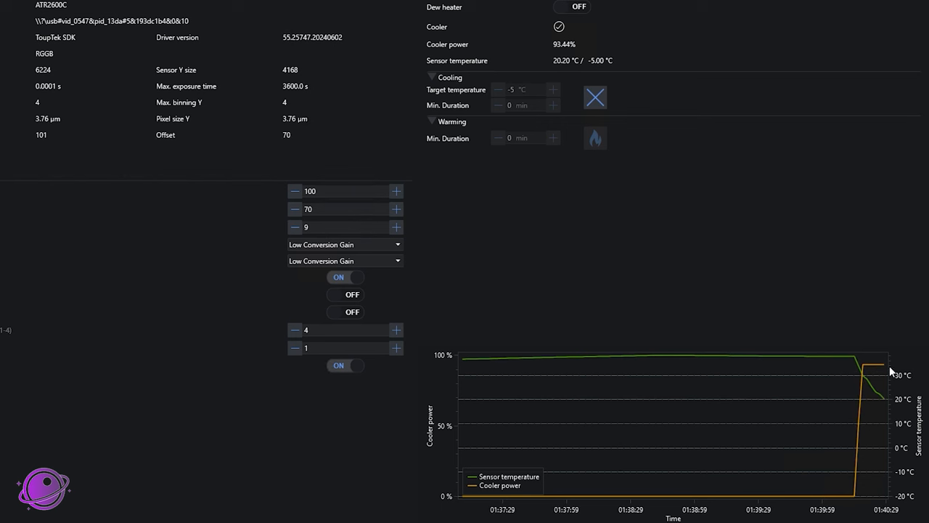
mouse_move(883, 369)
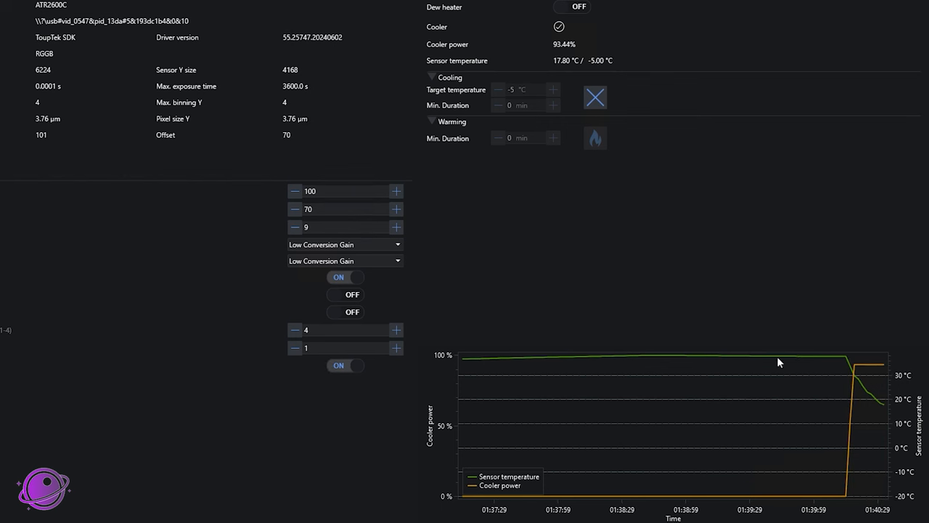
mouse_move(886, 409)
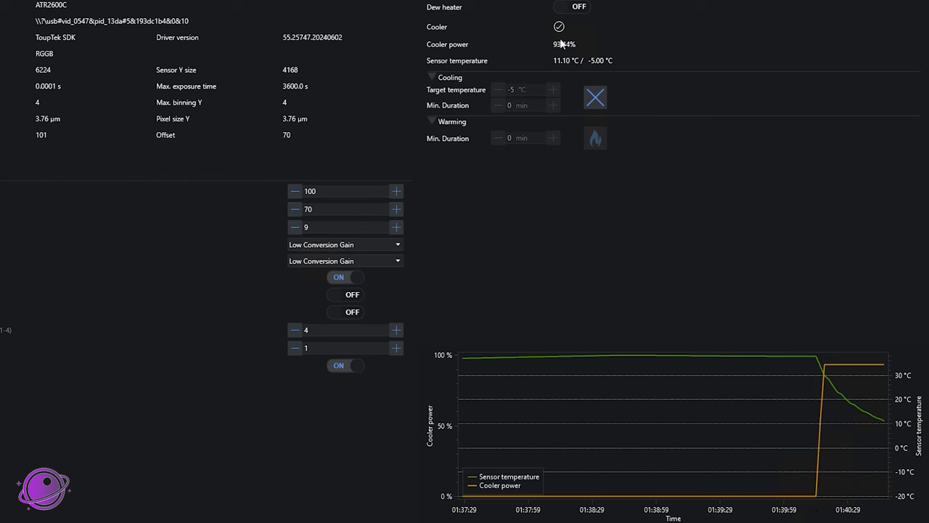
mouse_move(599, 226)
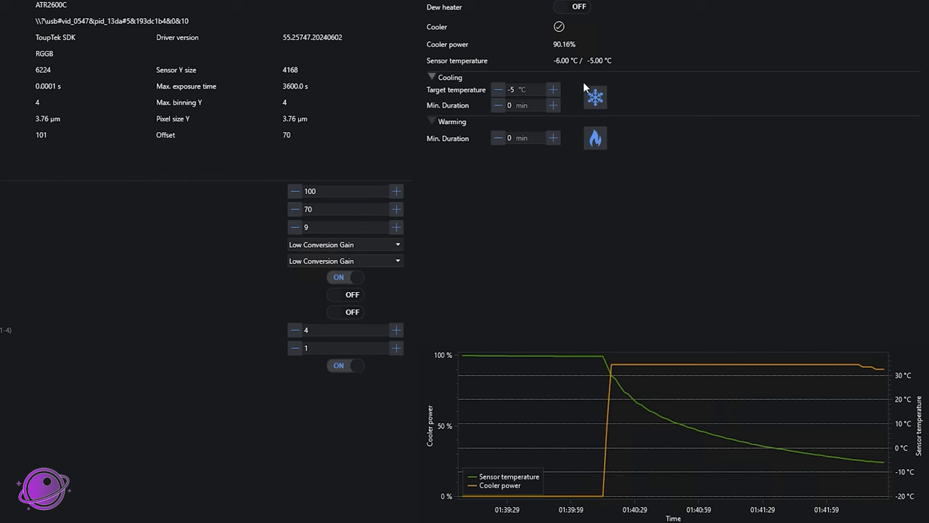
mouse_move(587, 74)
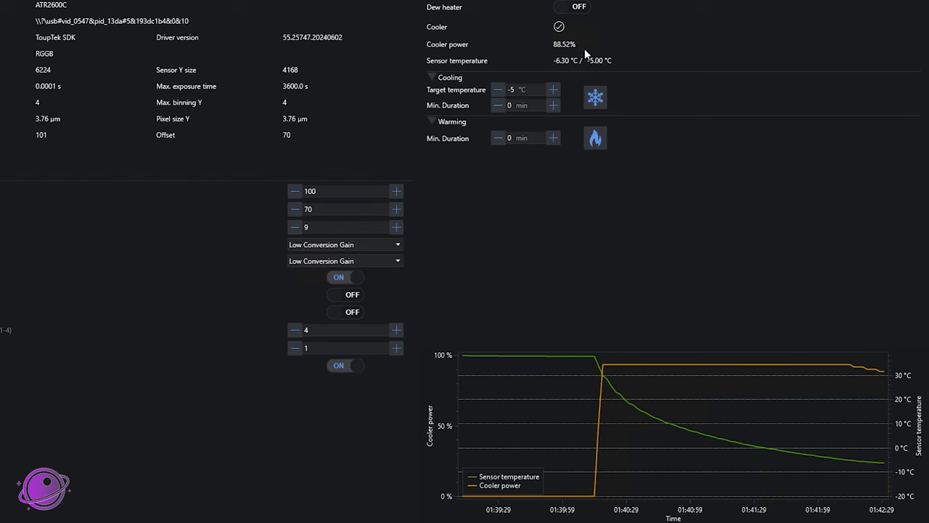
mouse_move(854, 400)
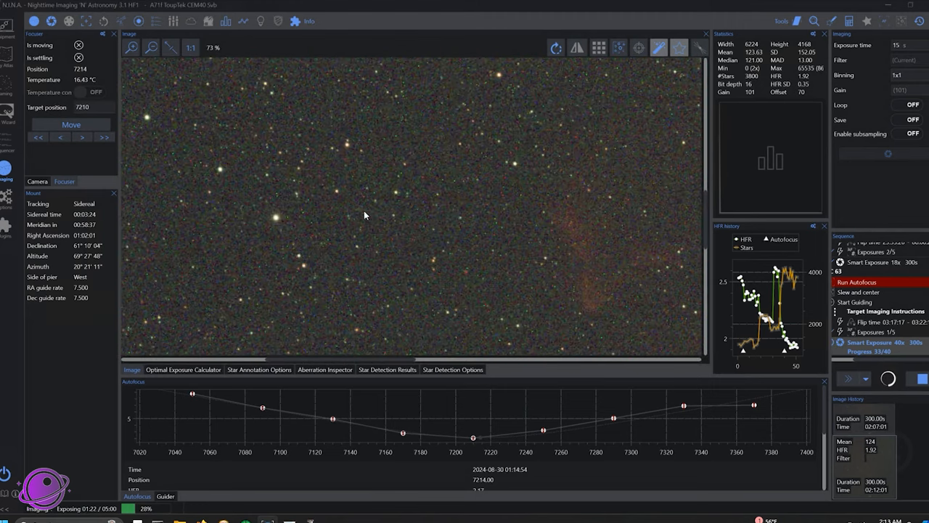
mouse_move(457, 189)
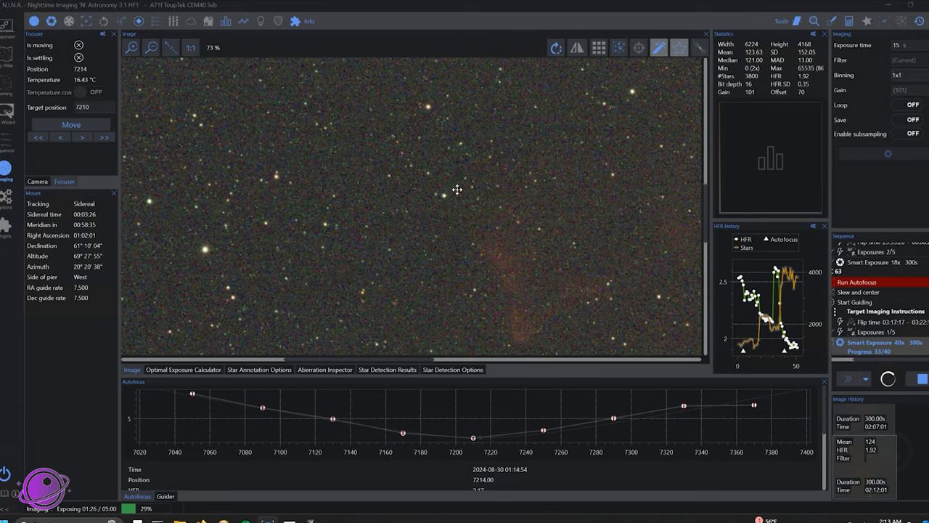
Show the star field as a nine-tile grid of frame regions.
left_click(595, 46)
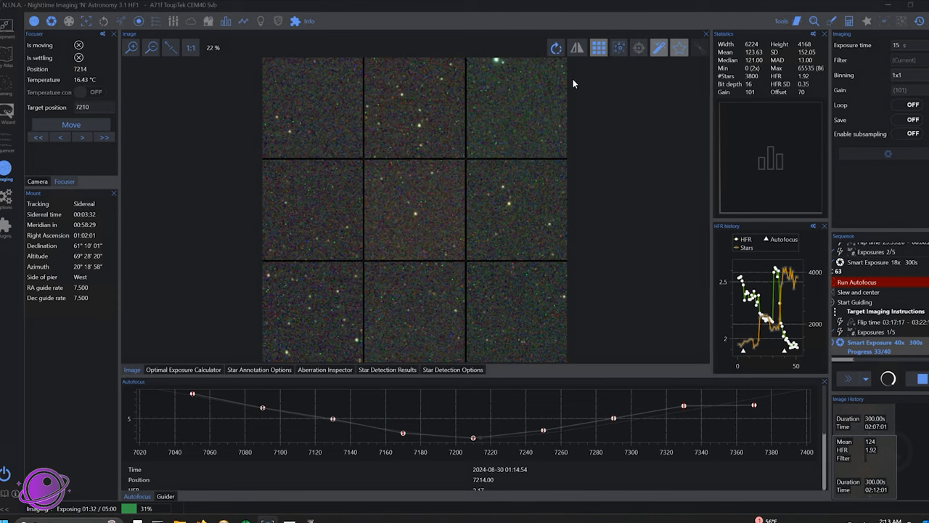
mouse_move(681, 218)
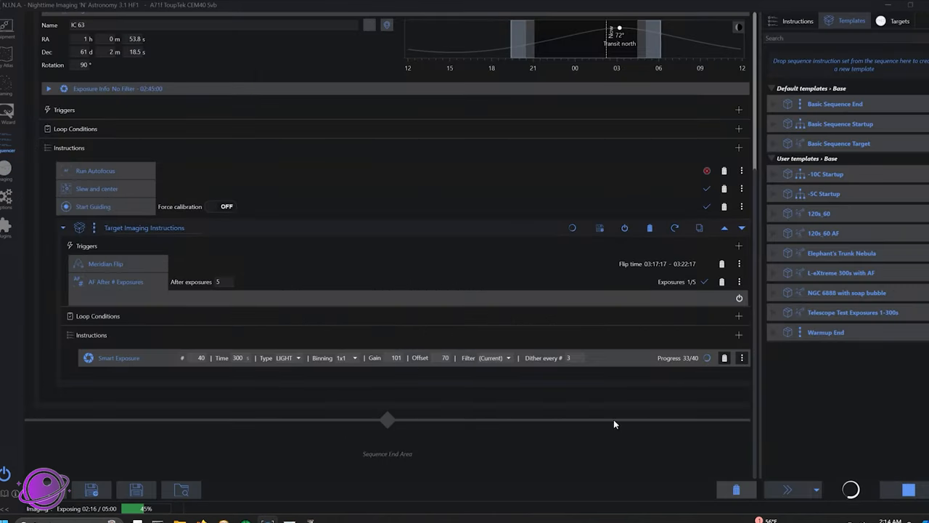
mouse_move(419, 410)
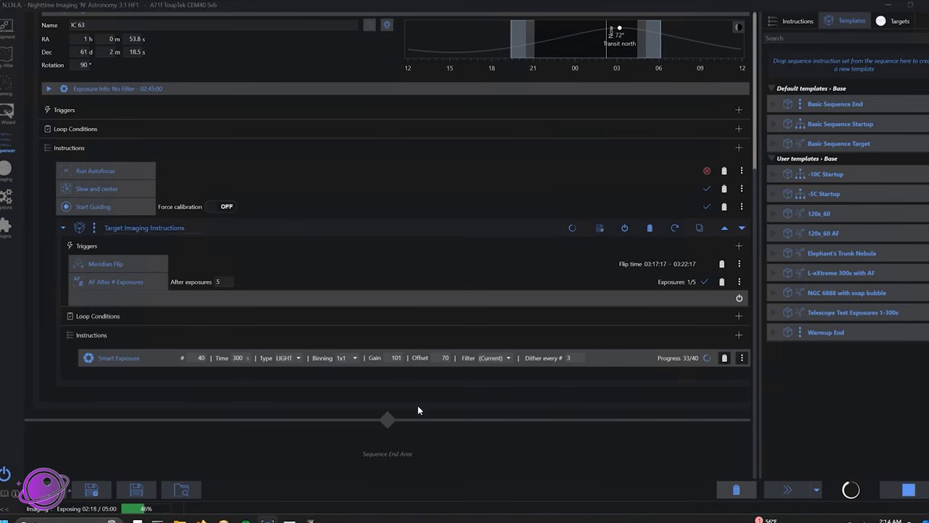
mouse_move(213, 452)
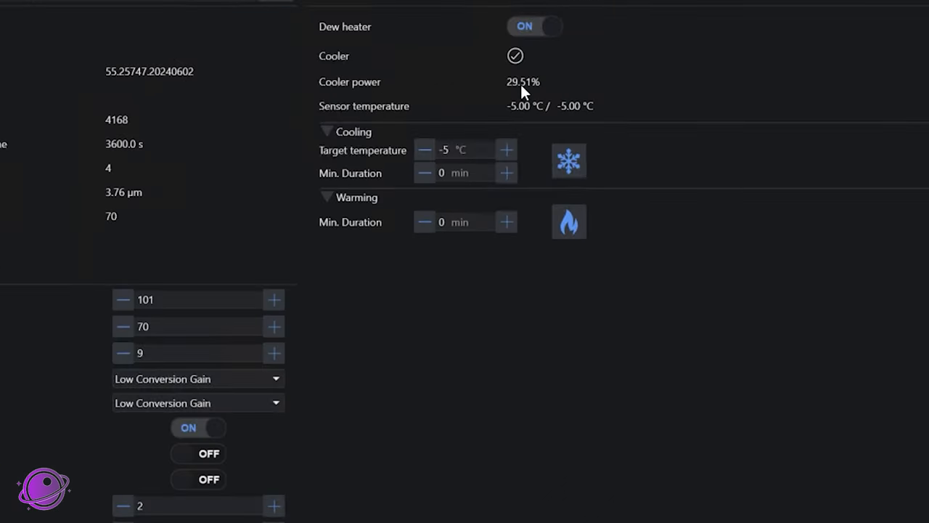
mouse_move(535, 37)
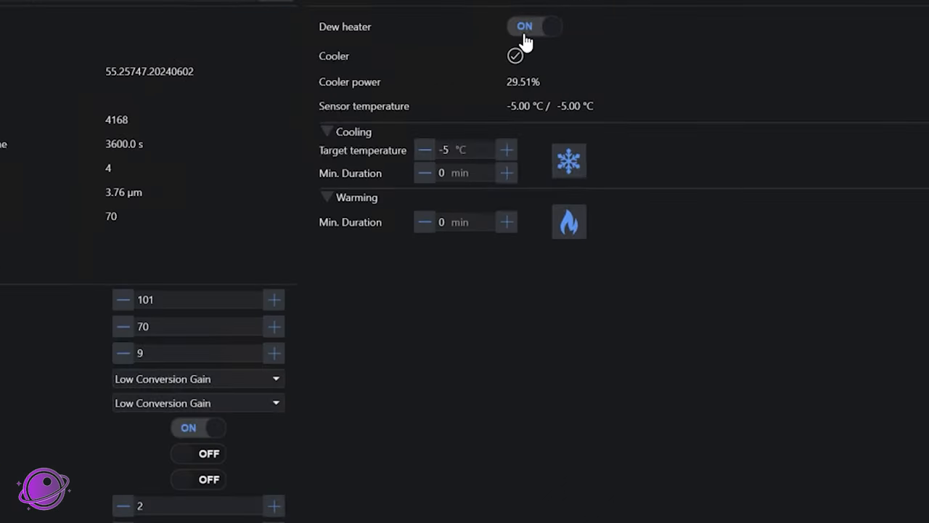
mouse_move(539, 118)
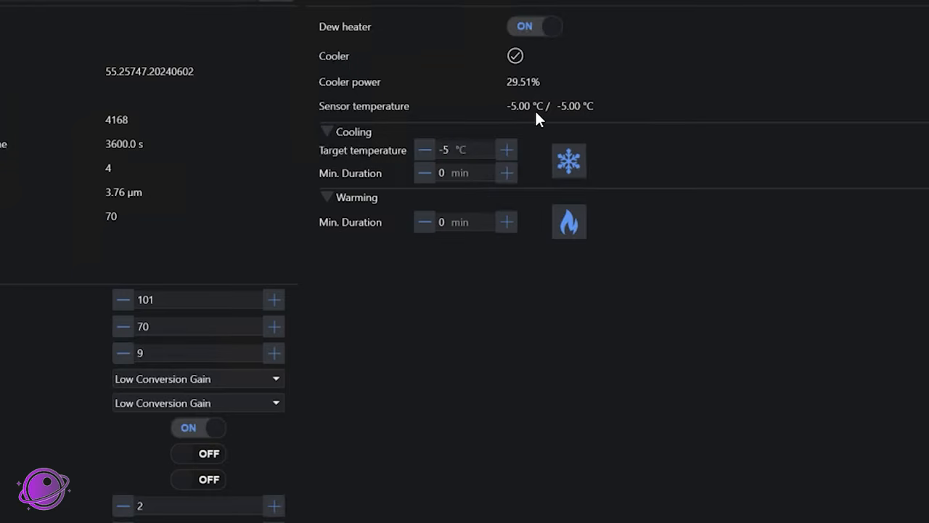